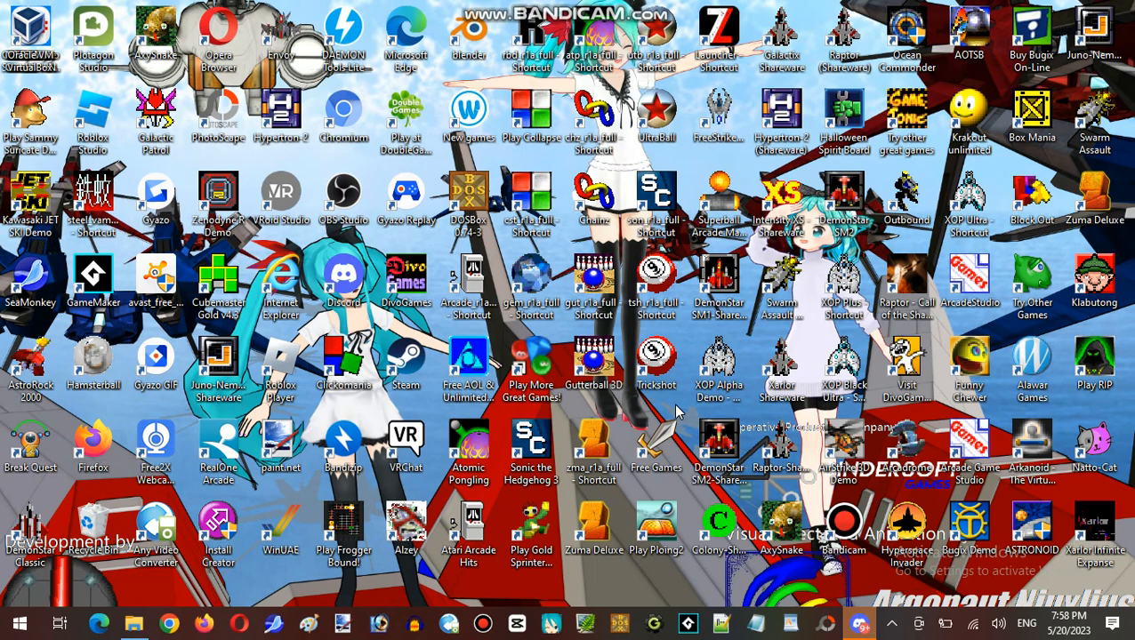
Step: Switch from the desktop to the Discord window
click(859, 623)
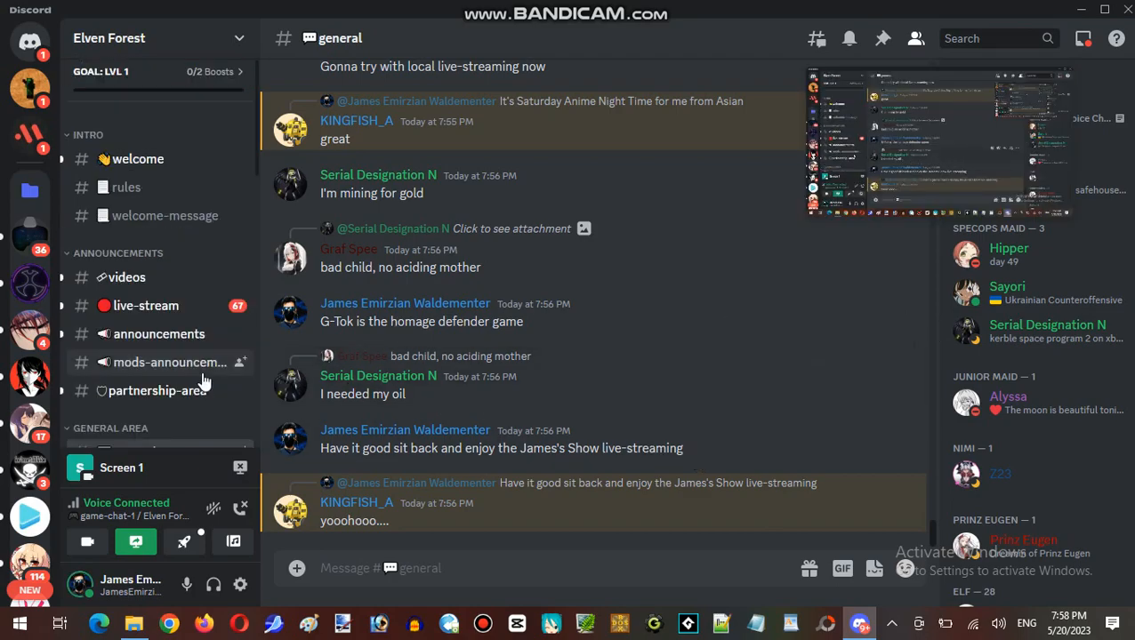
Step: Scroll the Elven Forest channel list down to the voice channels
scroll(down, 3)
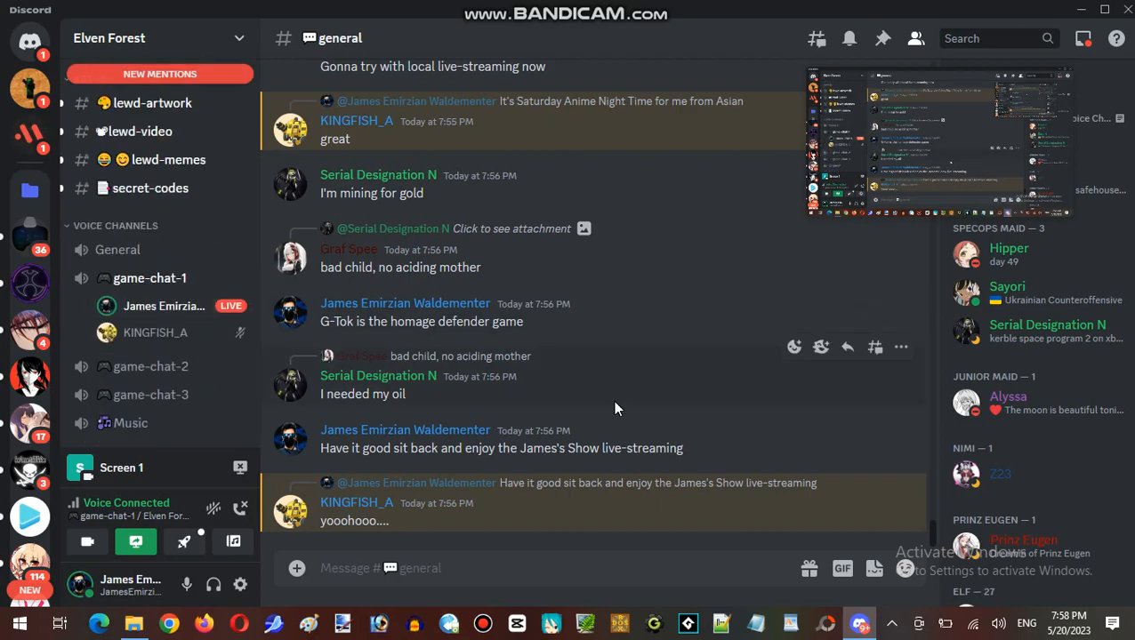
mouse_move(674, 385)
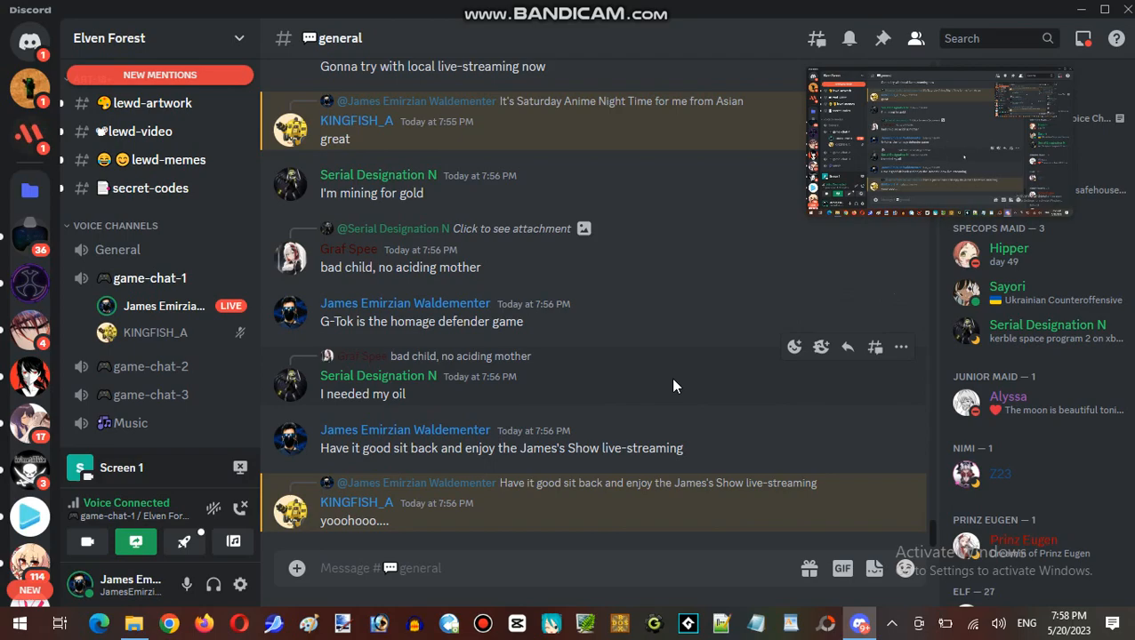
mouse_move(667, 366)
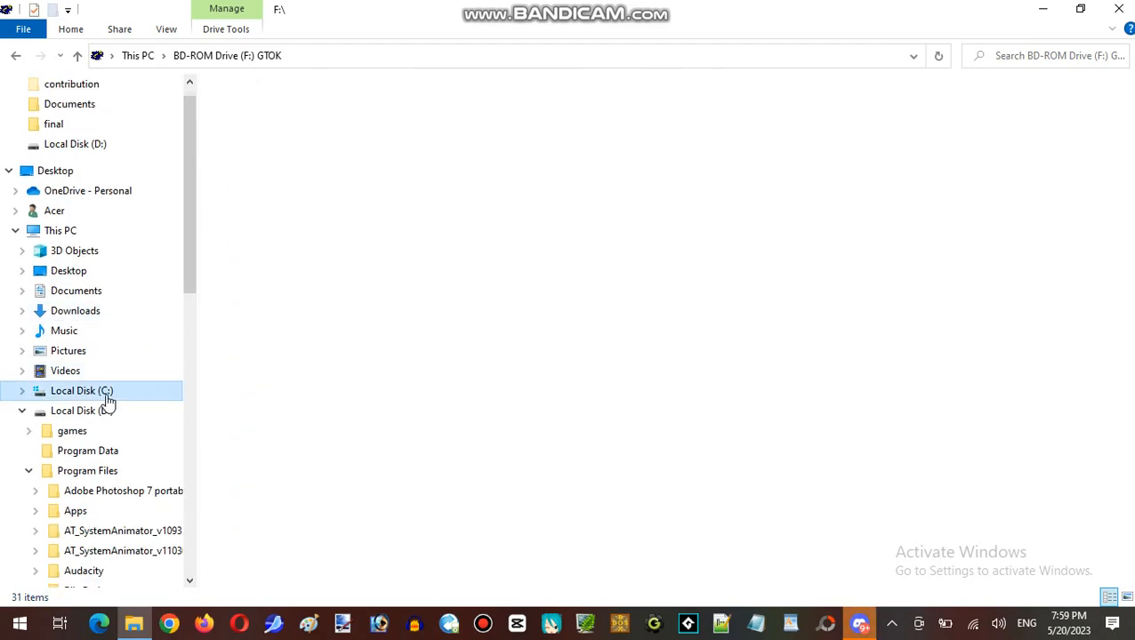
Step: Navigate into C: drive's Program Files (x86) and reach the Guildhall Leisure folder
double_click(87, 409)
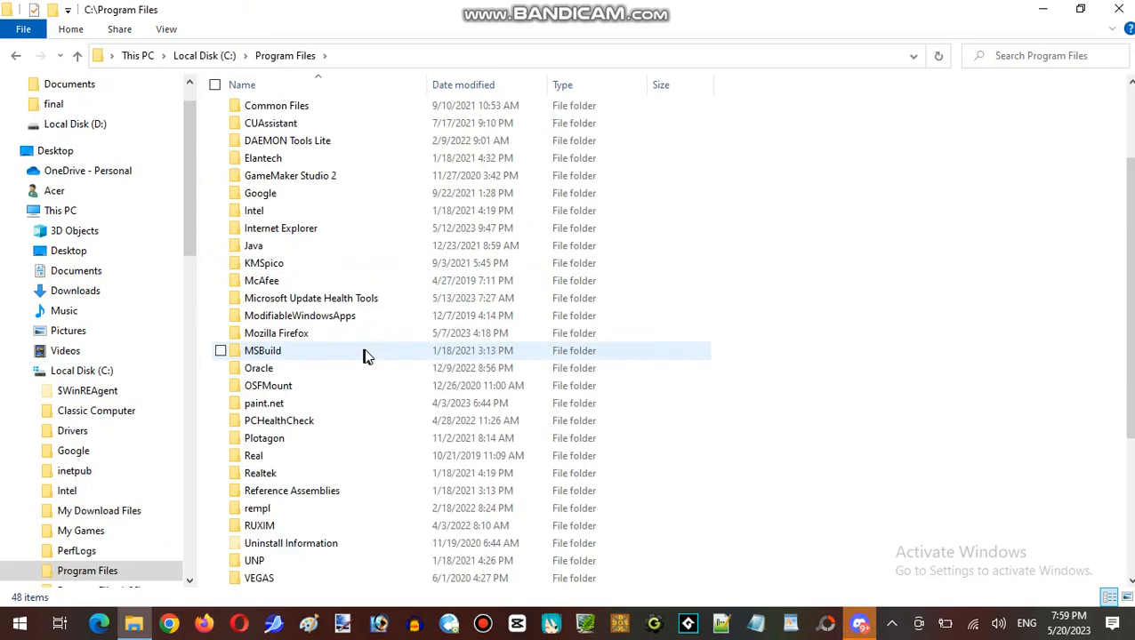
scroll(up, 3)
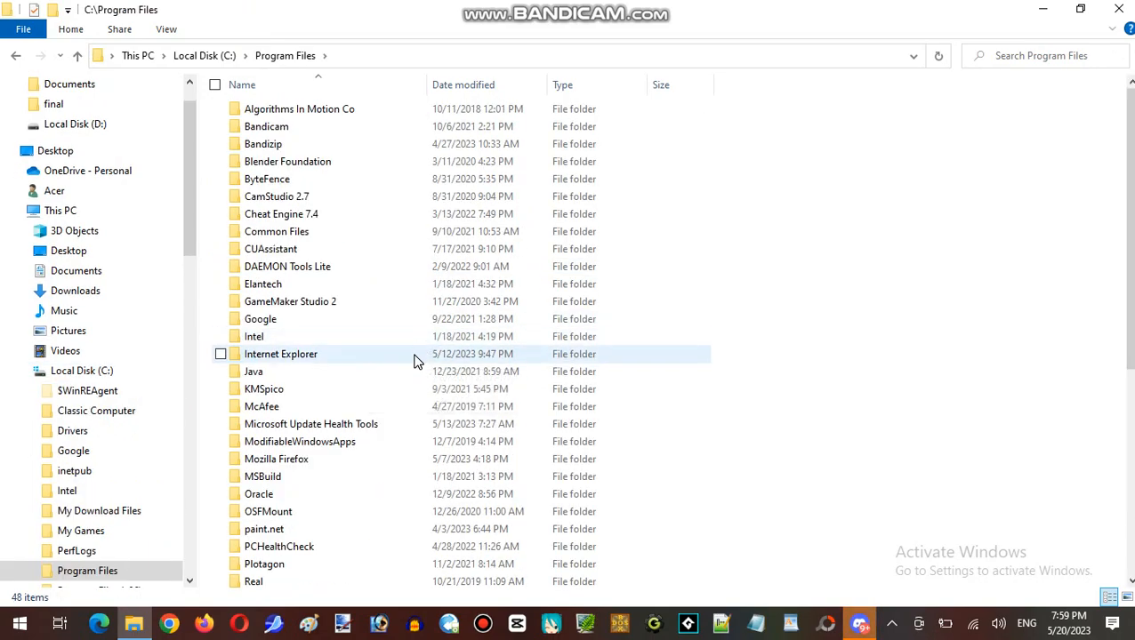
mouse_move(430, 248)
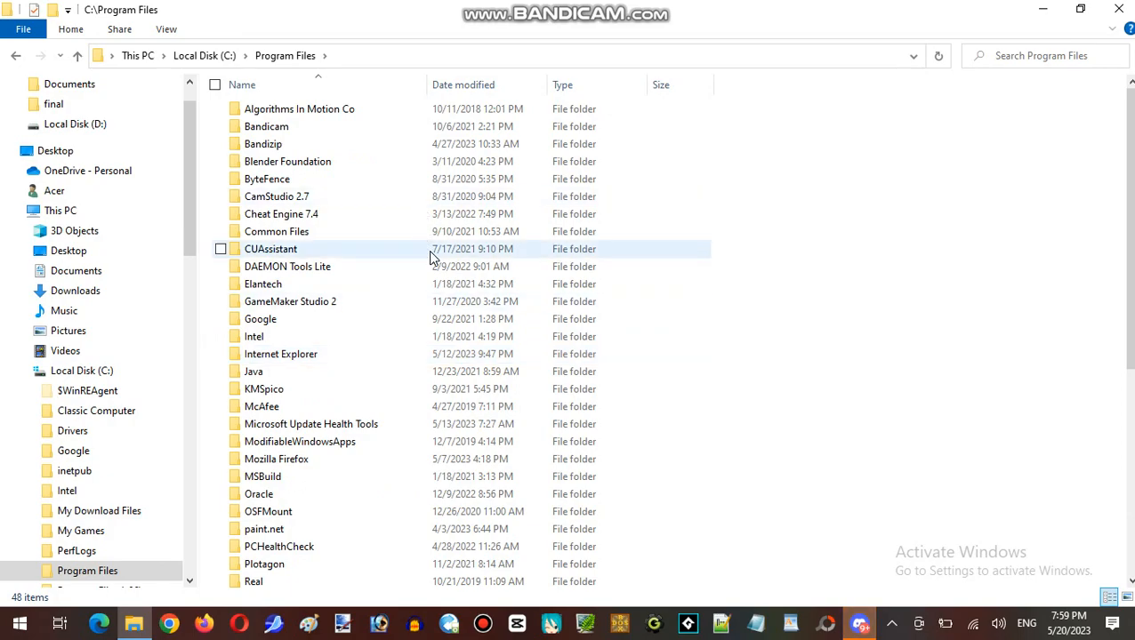
scroll(down, 3)
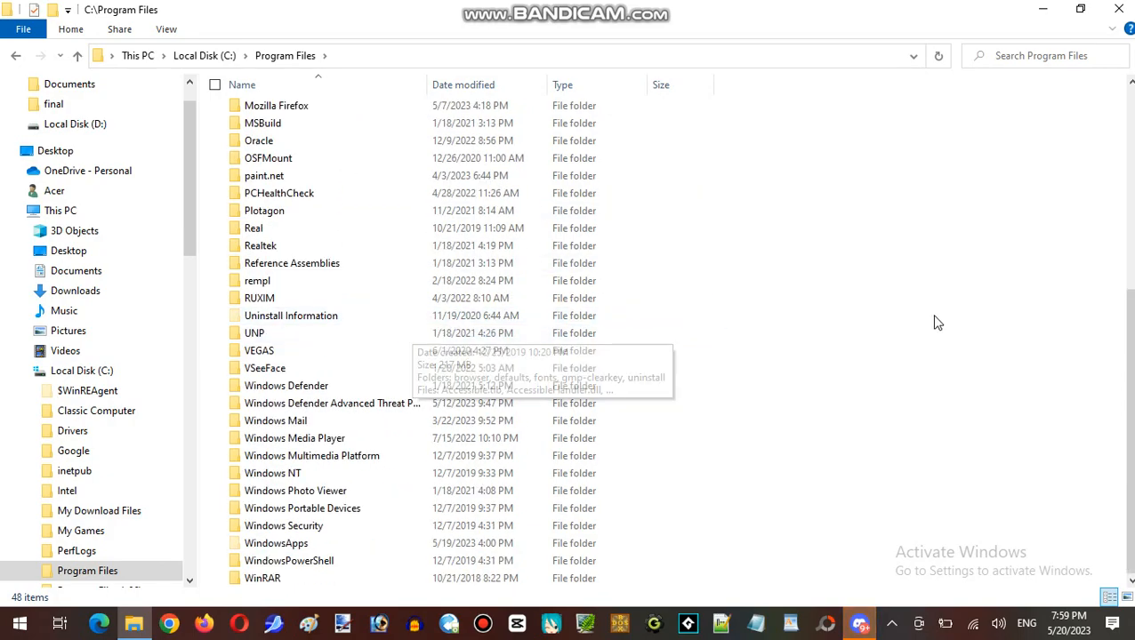
click(100, 569)
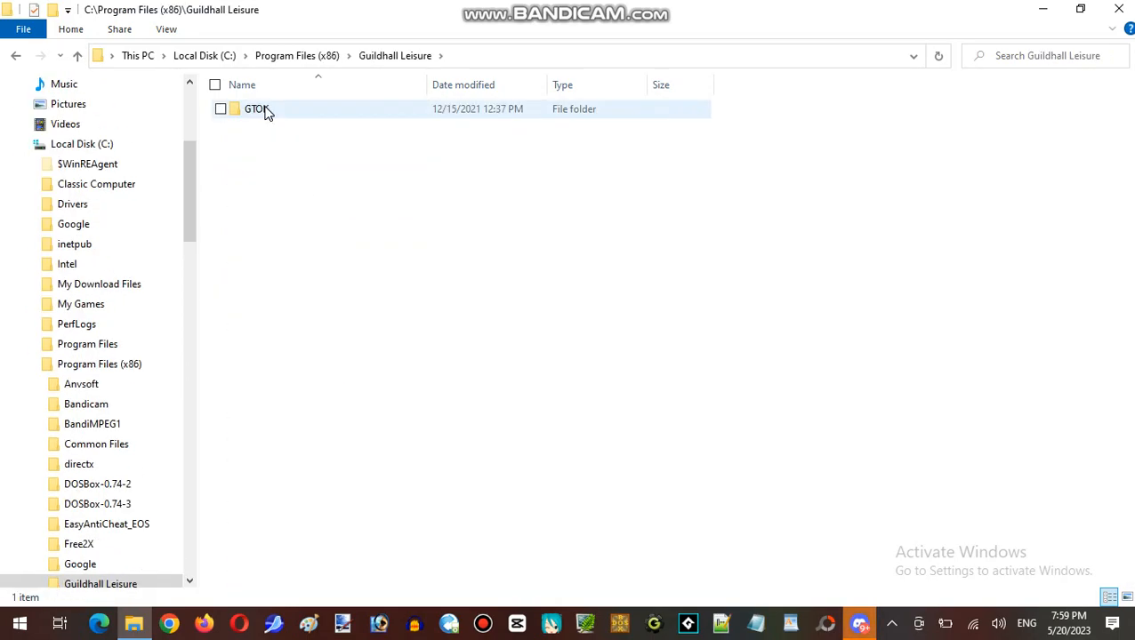
Step: Open the GTOK folder listing its game files and G-ToK instructions
double_click(256, 109)
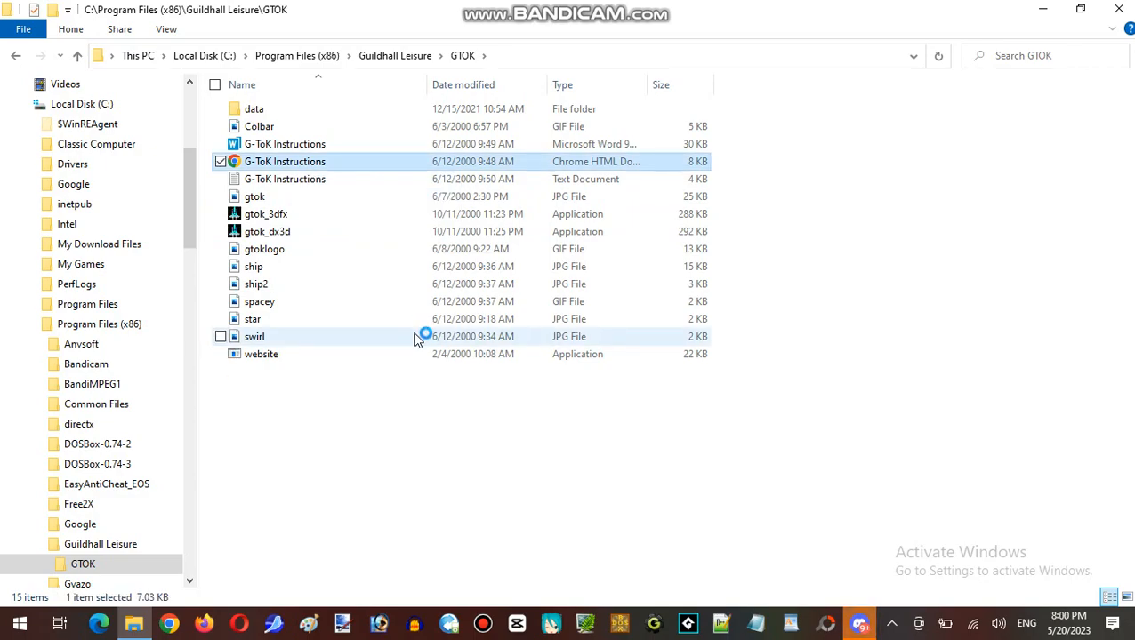
mouse_move(455, 488)
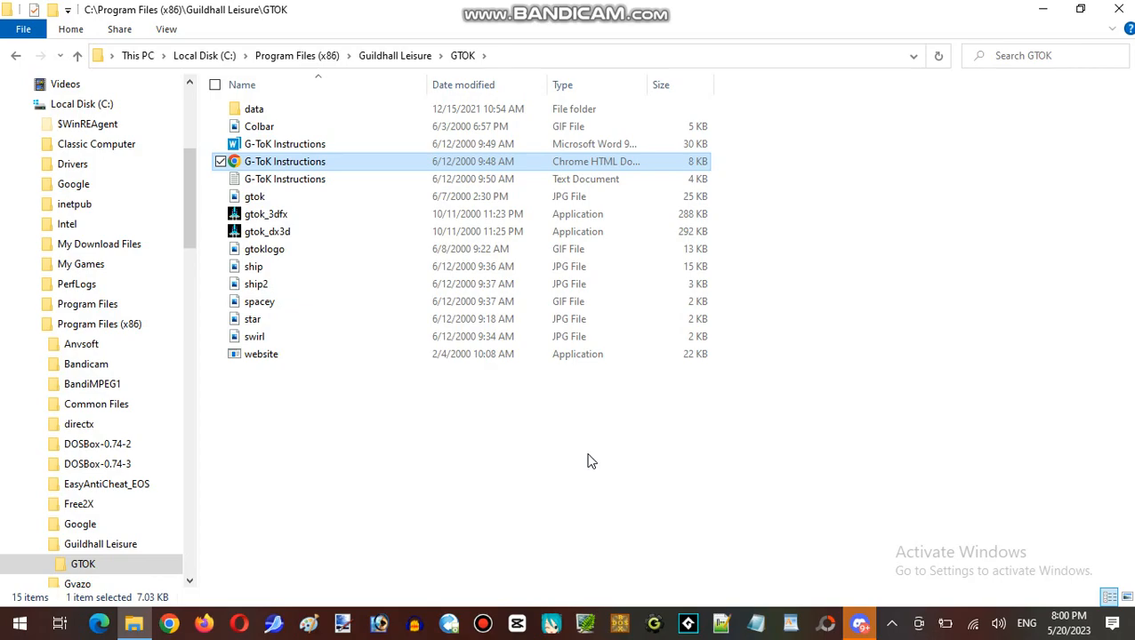
mouse_move(588, 461)
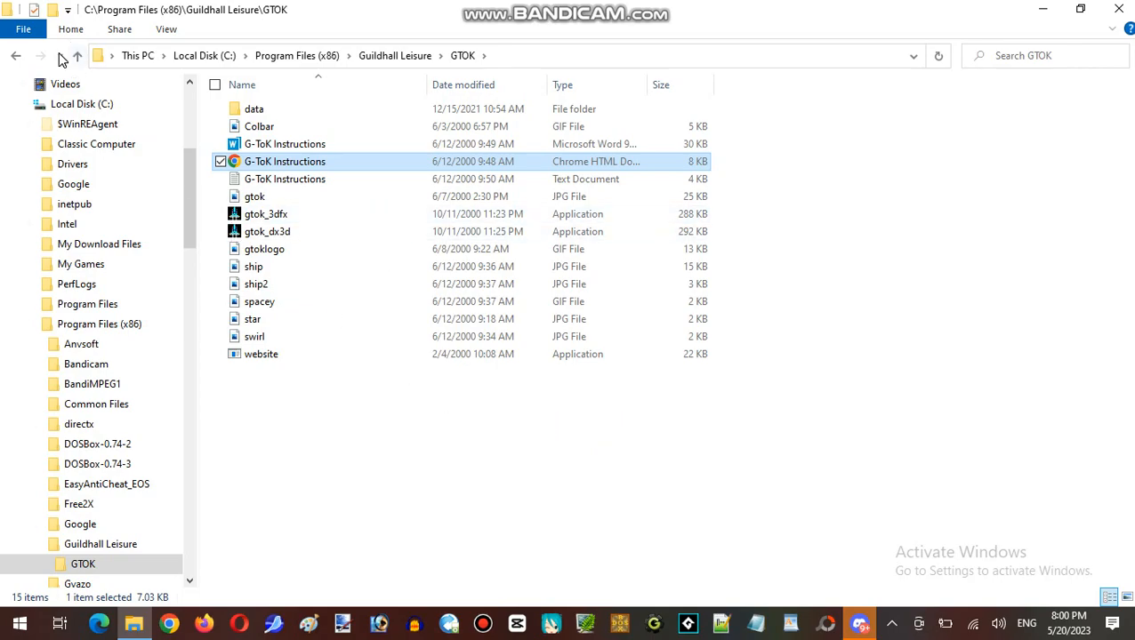
mouse_move(446, 398)
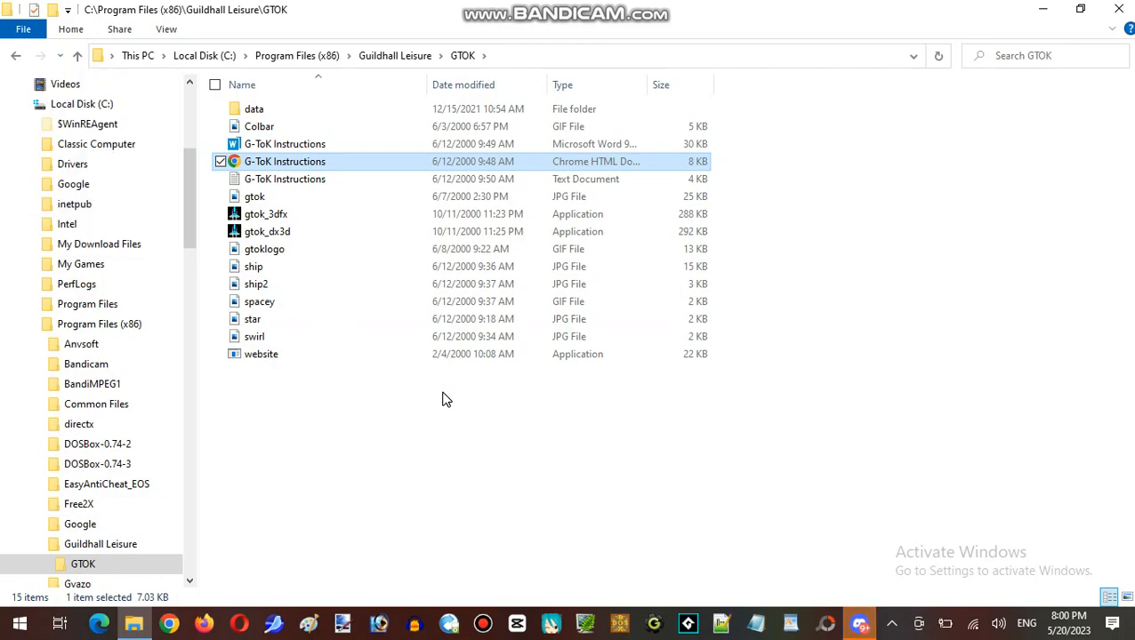
Step: Open the G-ToK Instructions HTML document in Chrome
double_click(285, 160)
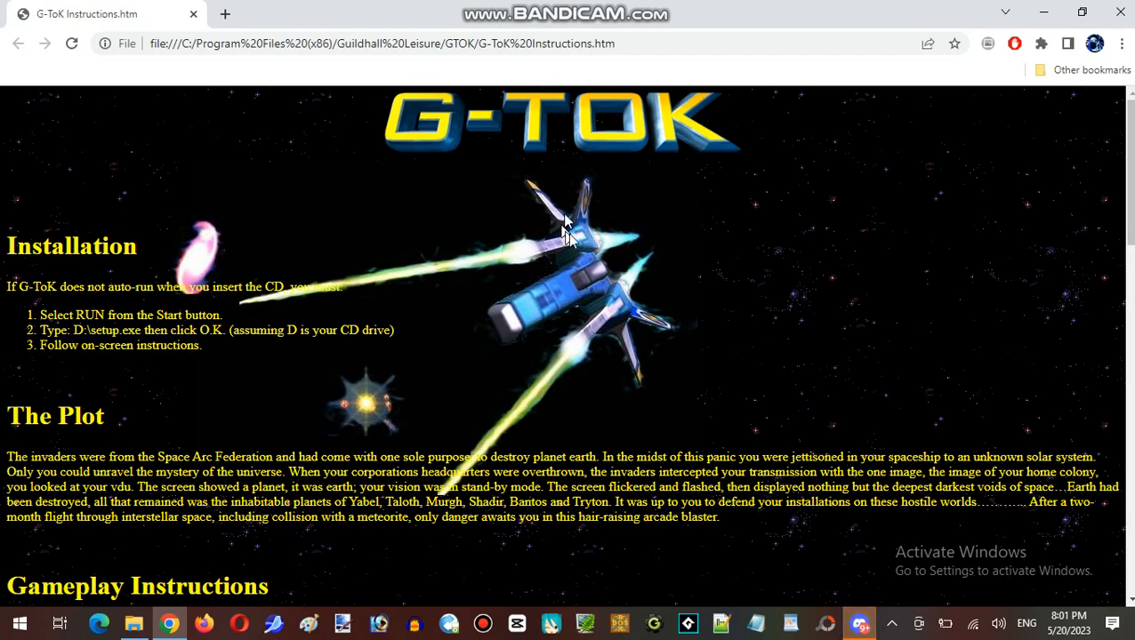
mouse_move(731, 260)
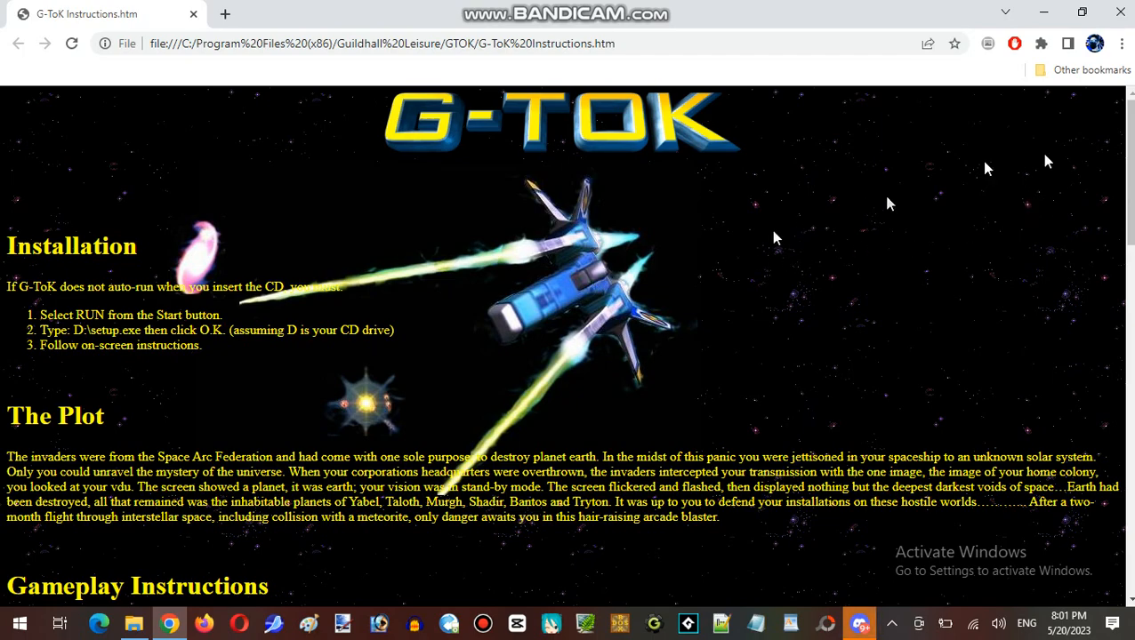
Step: Scroll the instructions page down toward Gameplay Instructions and the Power-ups list
scroll(down, 3)
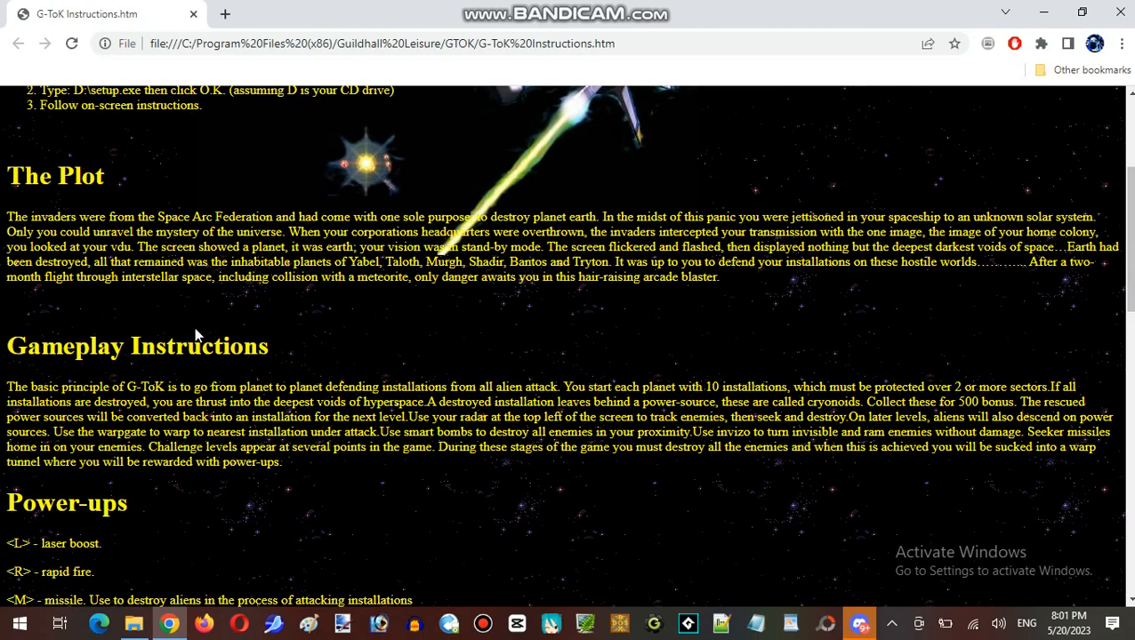
mouse_move(263, 310)
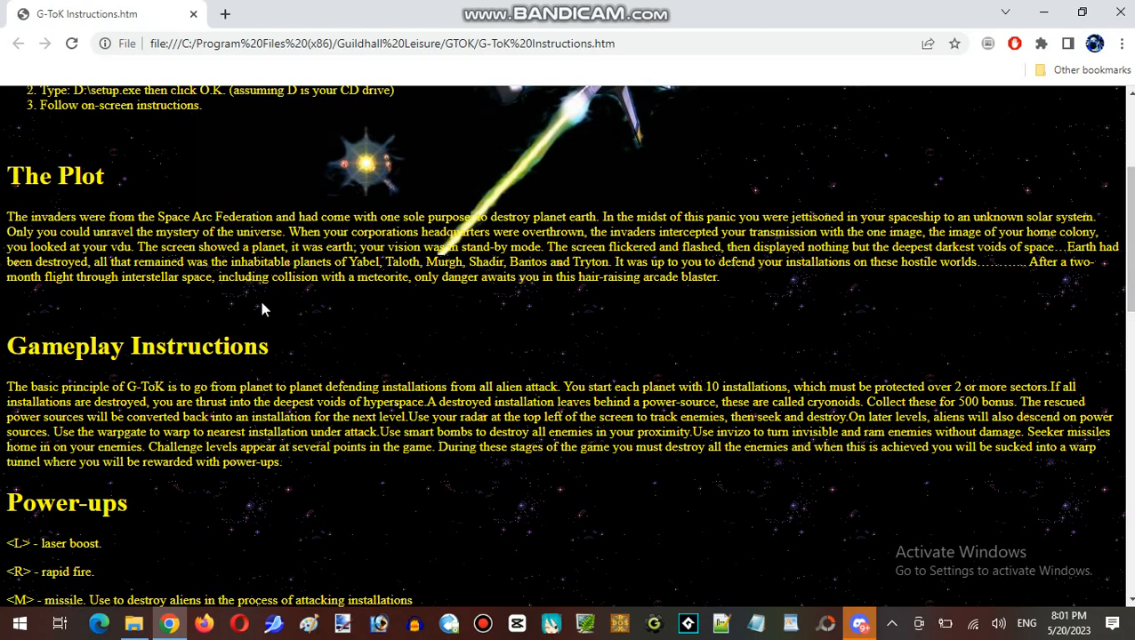
mouse_move(275, 306)
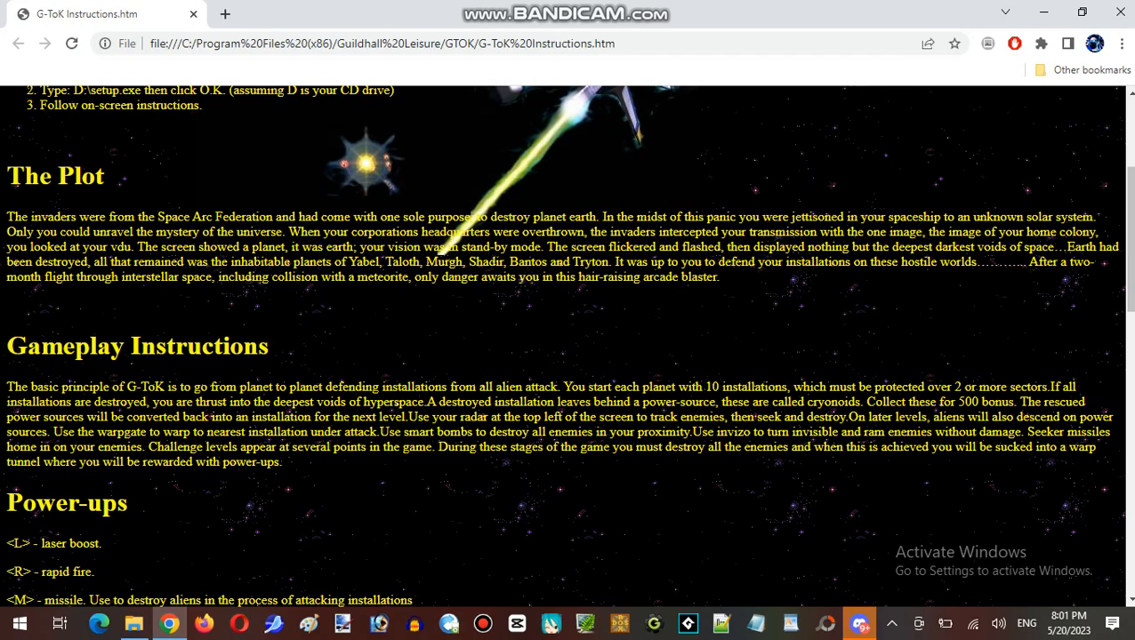
mouse_move(466, 334)
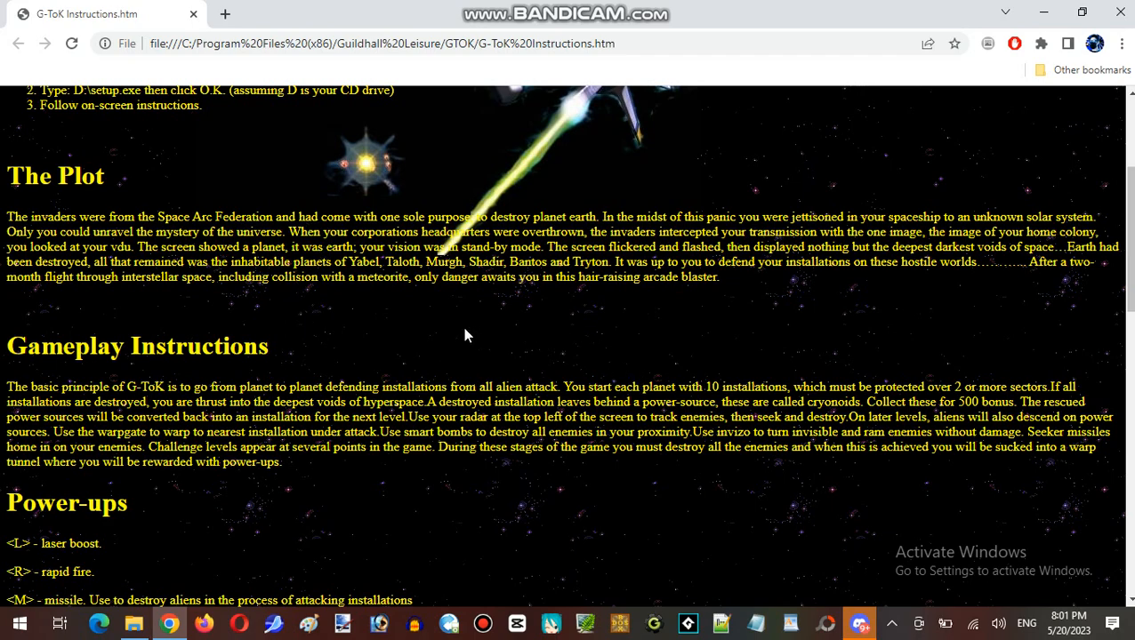
mouse_move(387, 334)
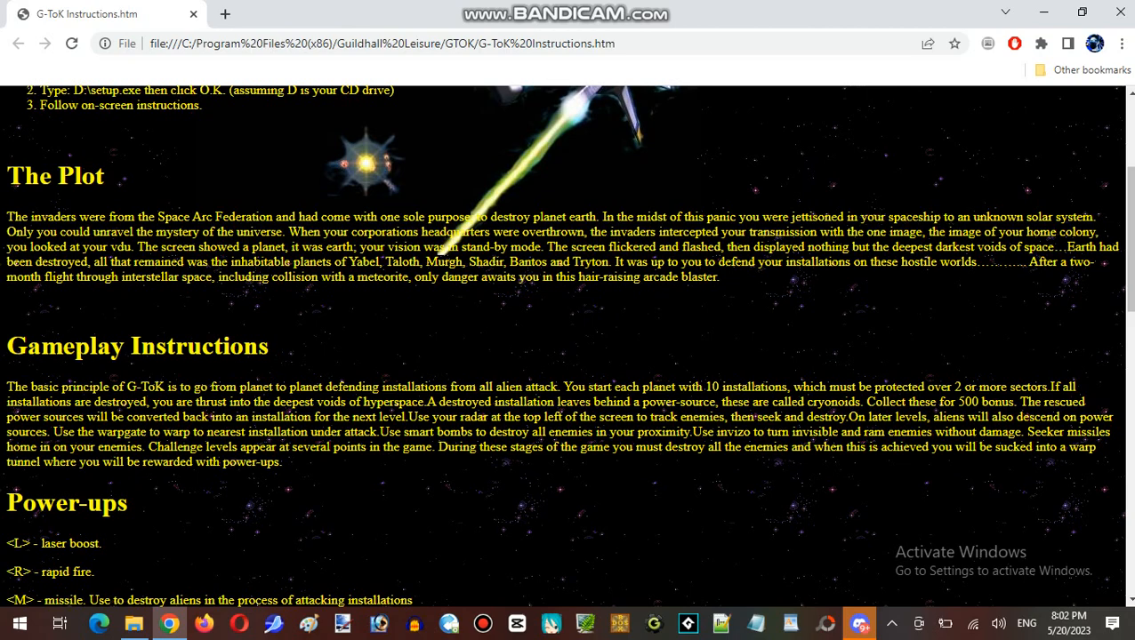
mouse_move(395, 297)
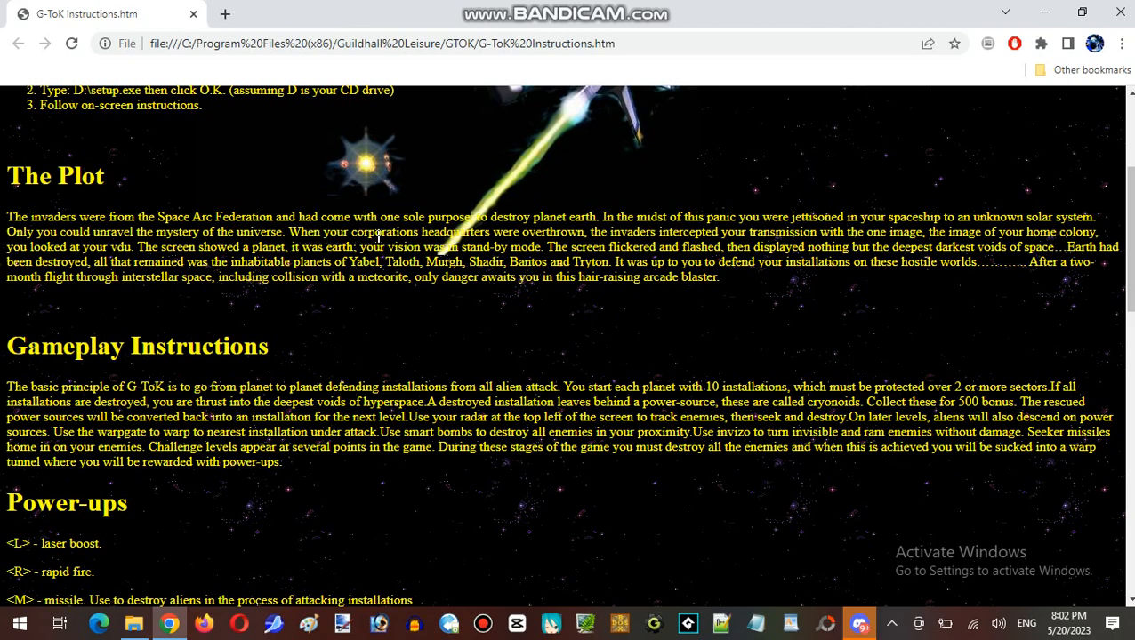
mouse_move(553, 235)
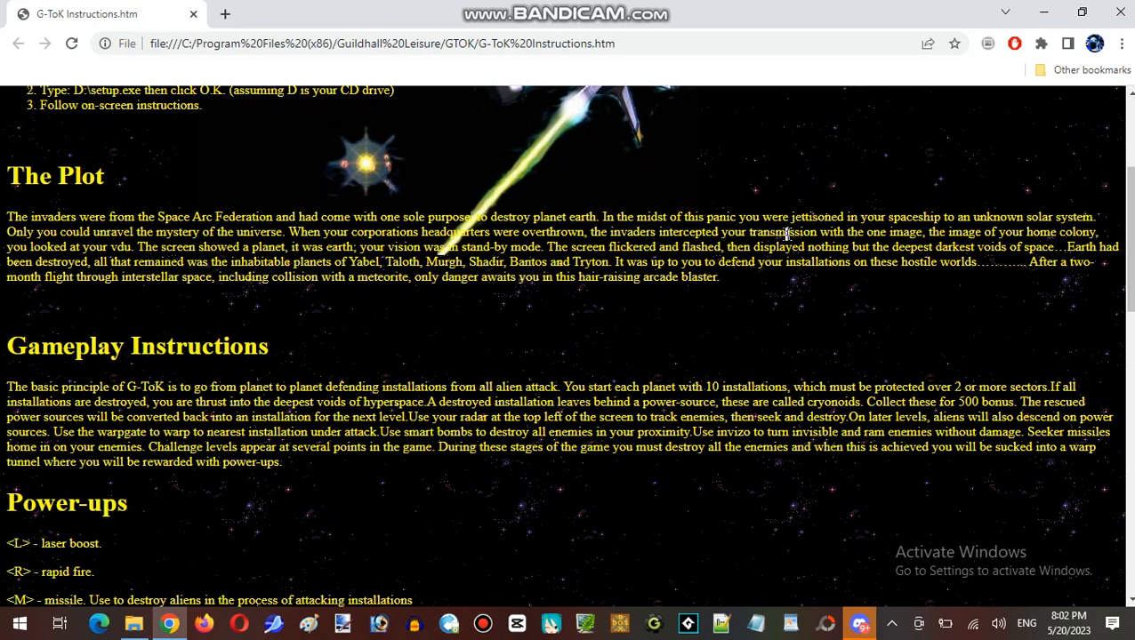
mouse_move(932, 235)
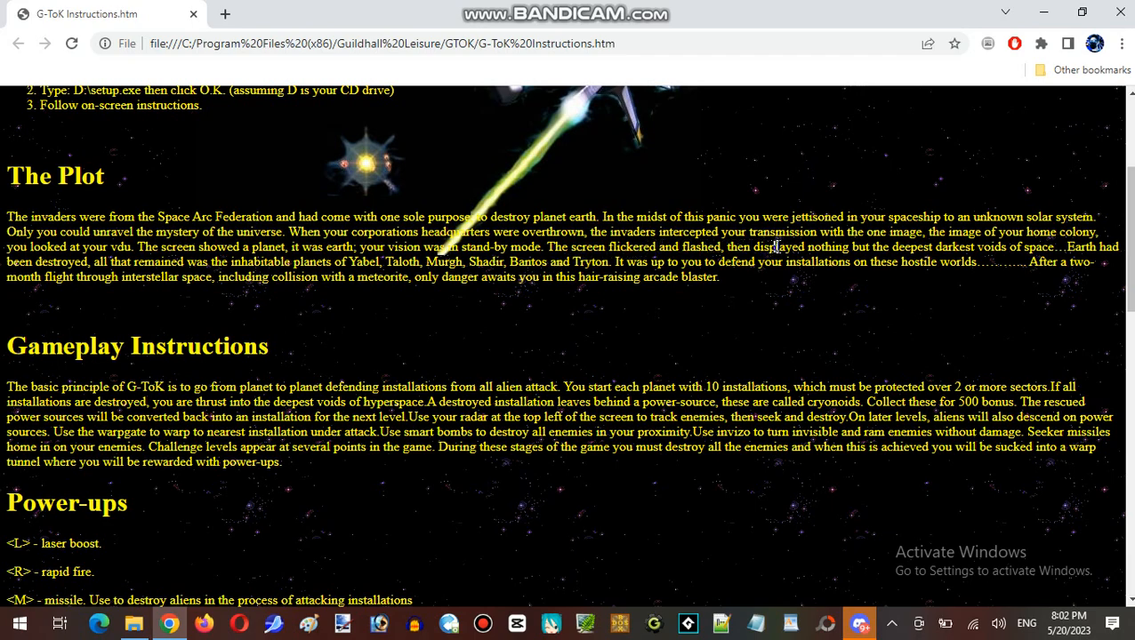
mouse_move(779, 247)
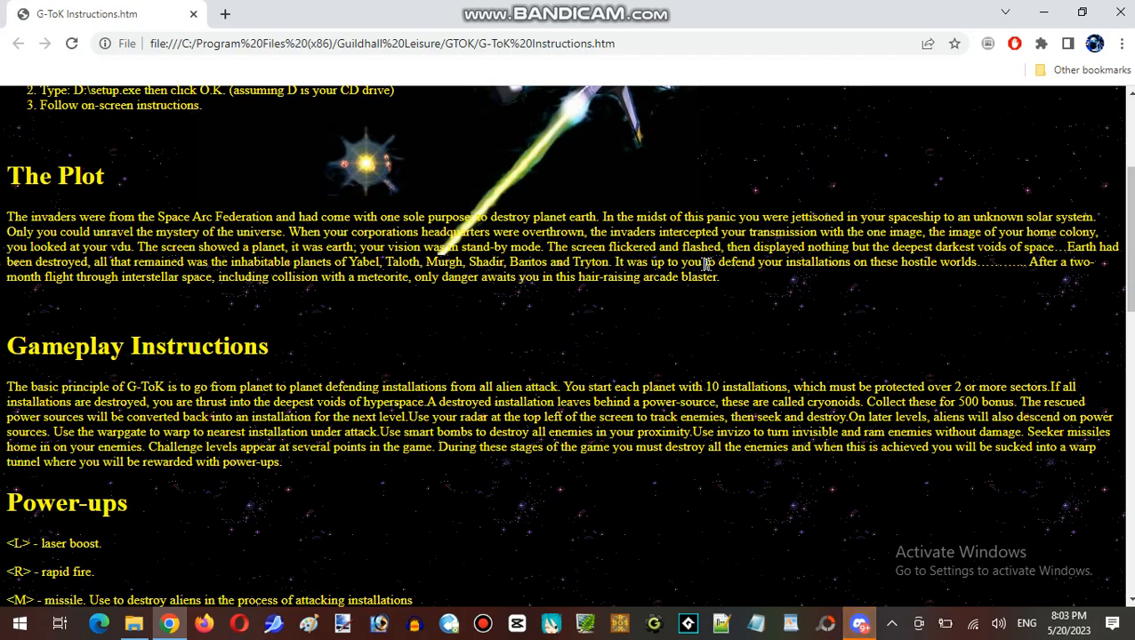
mouse_move(793, 261)
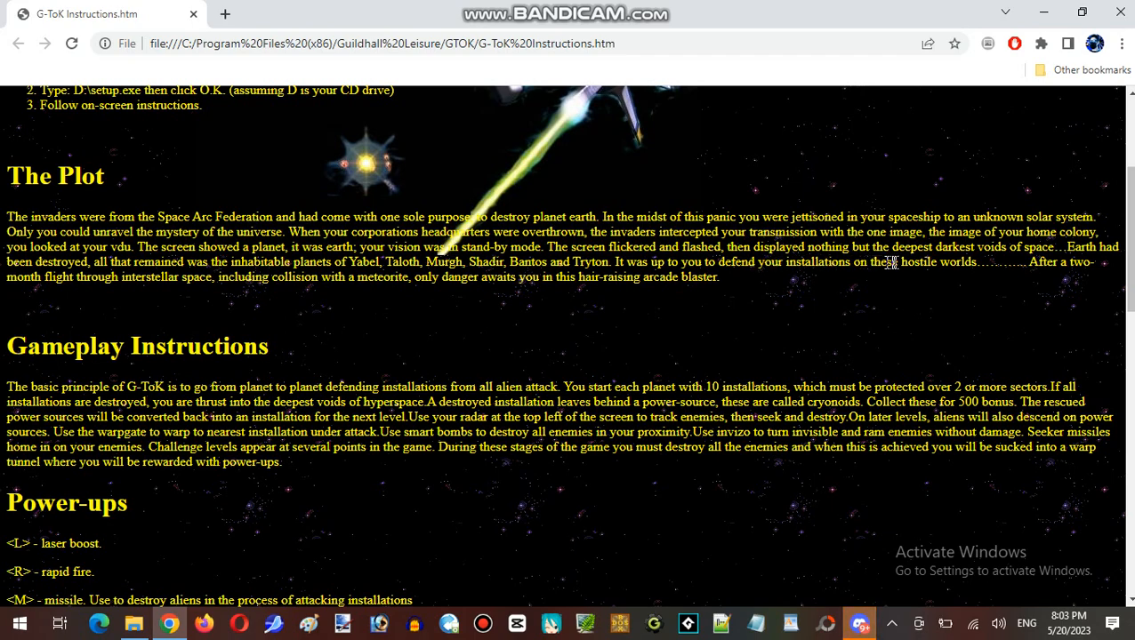
mouse_move(1029, 263)
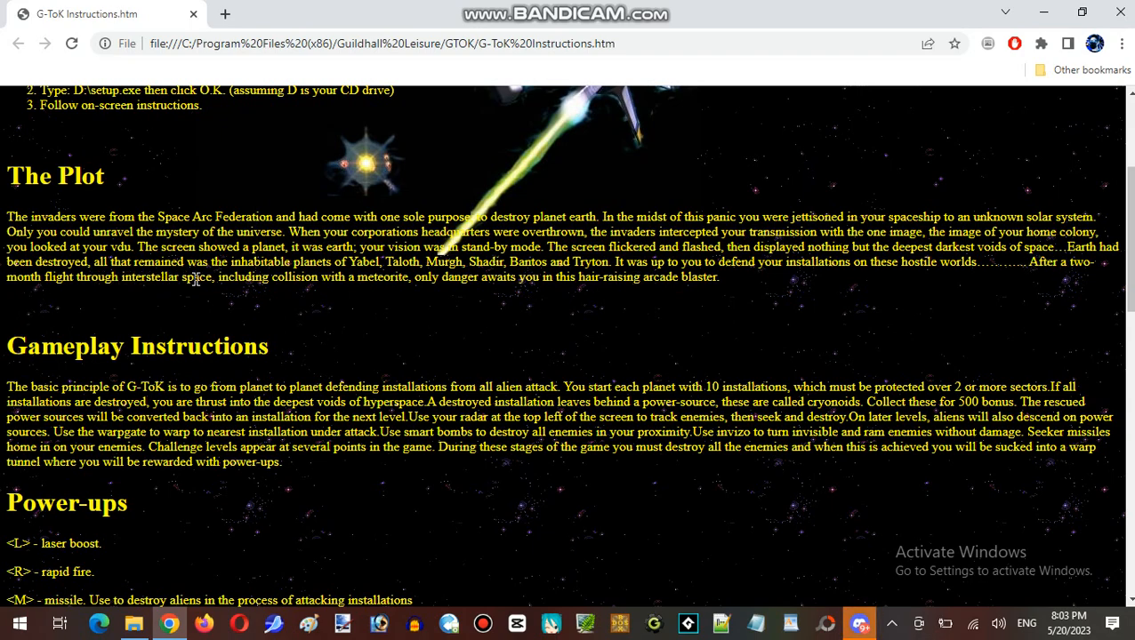
mouse_move(305, 281)
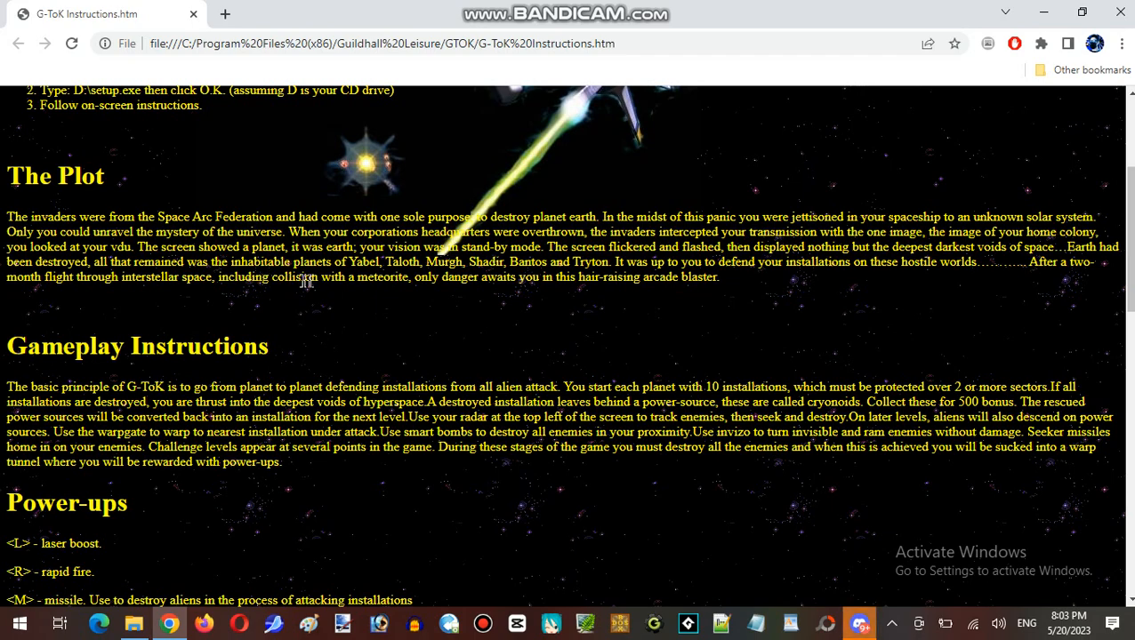
mouse_move(408, 278)
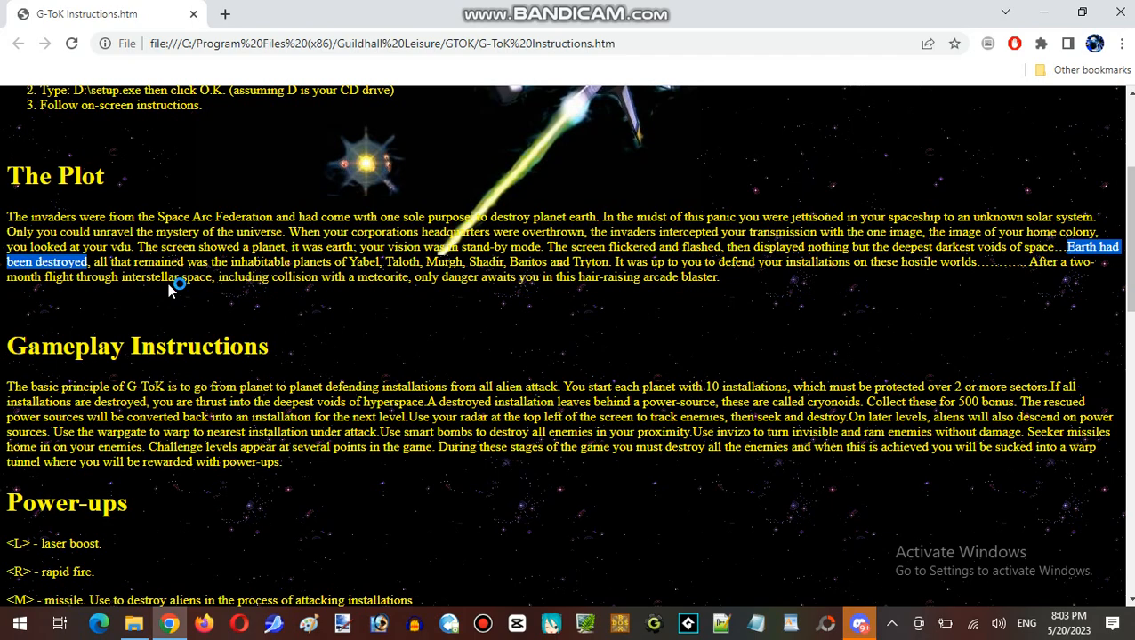
mouse_move(171, 290)
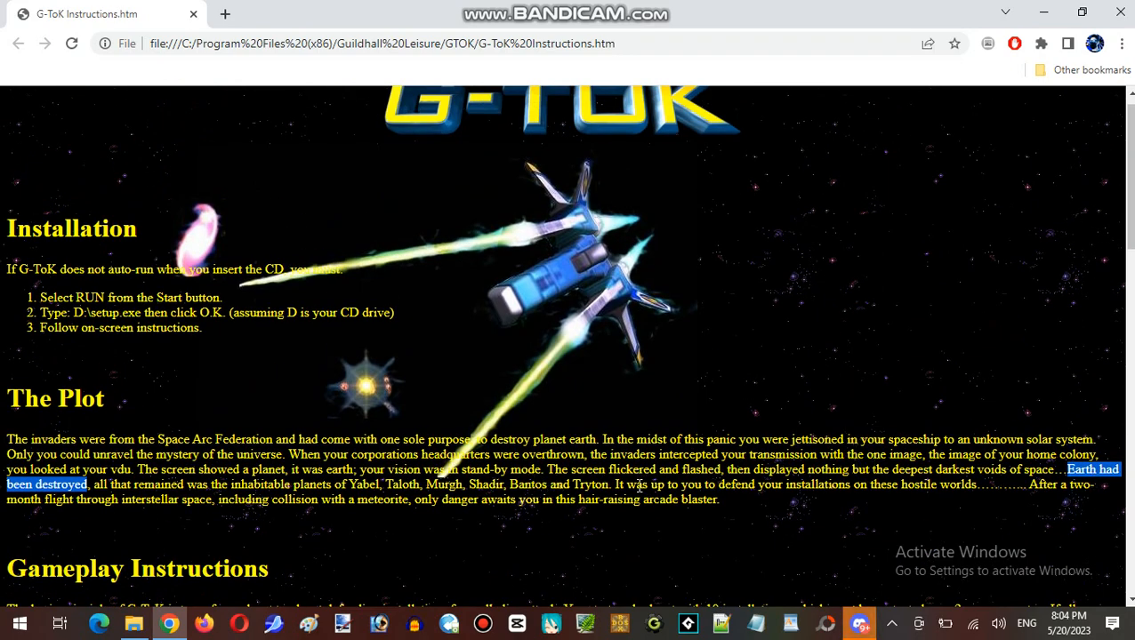
Step: Scroll until the complete Power-ups list with the free-life bonus note is visible
scroll(down, 3)
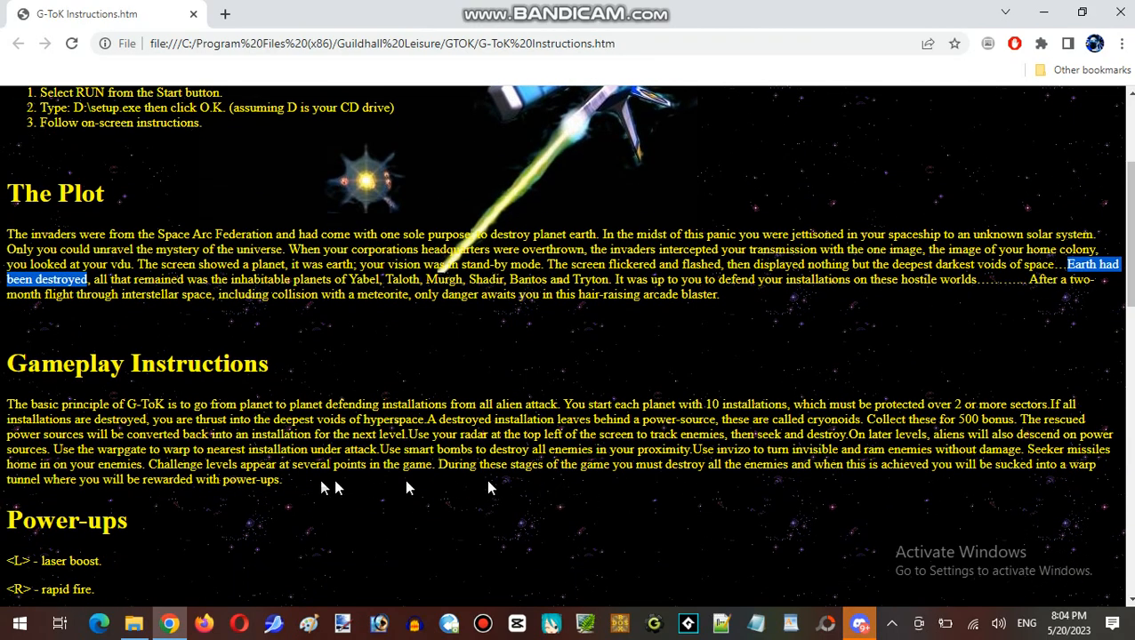
mouse_move(271, 318)
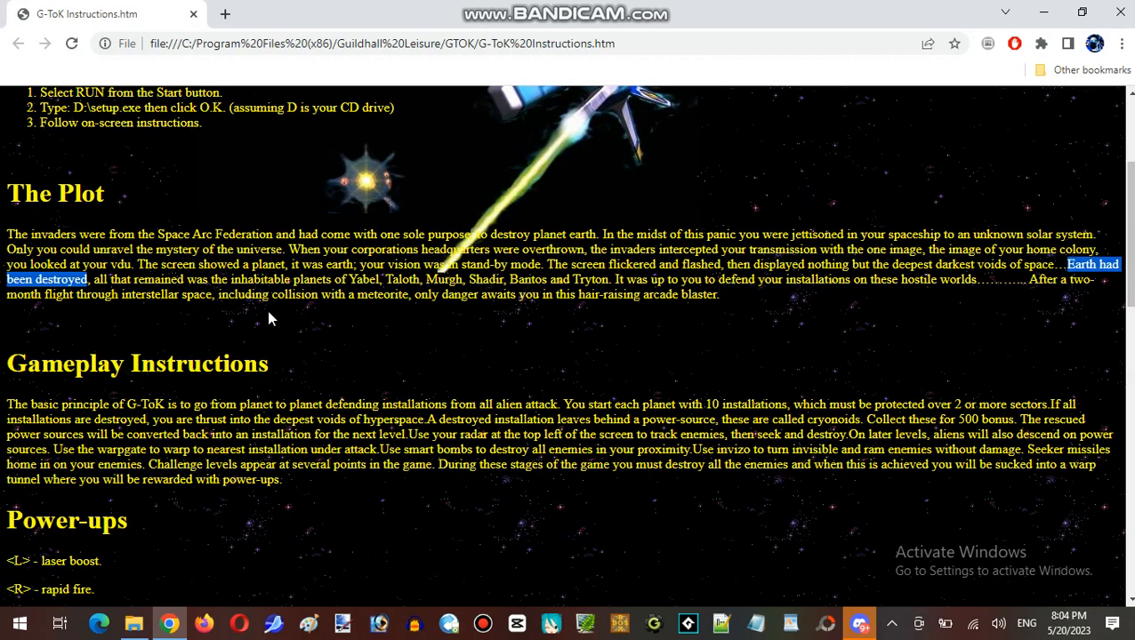
mouse_move(478, 317)
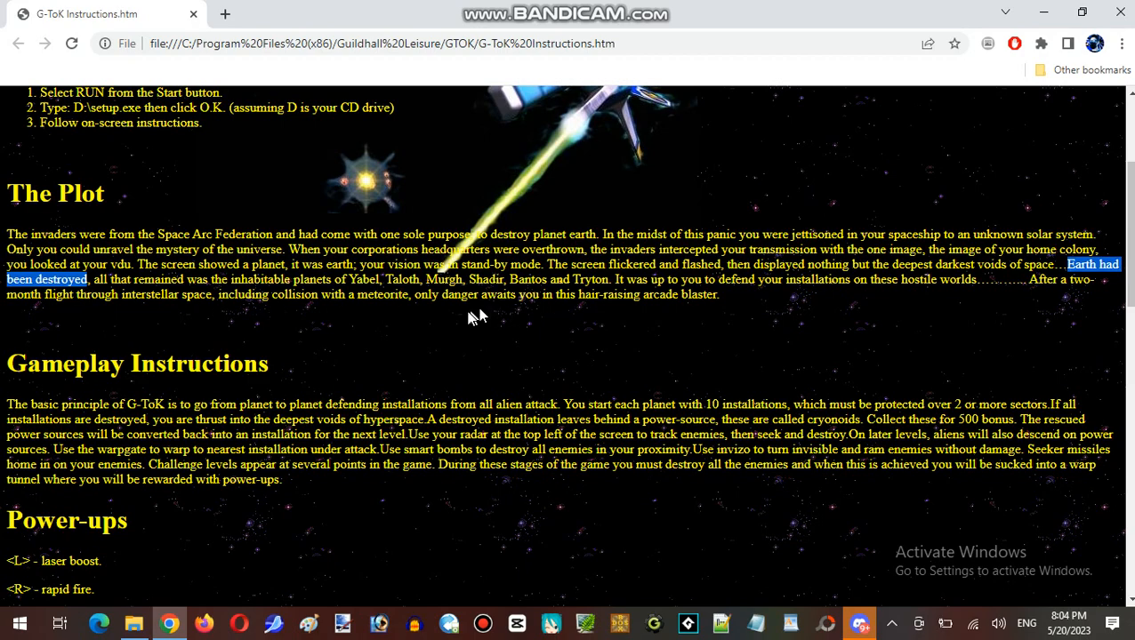
scroll(down, 3)
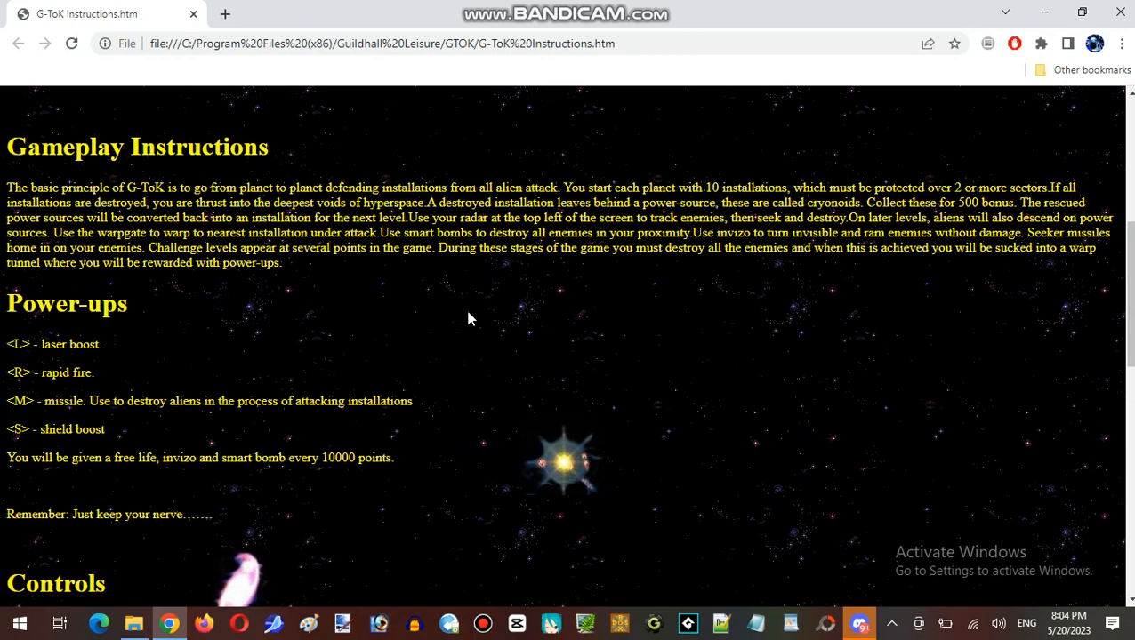
scroll(up, 3)
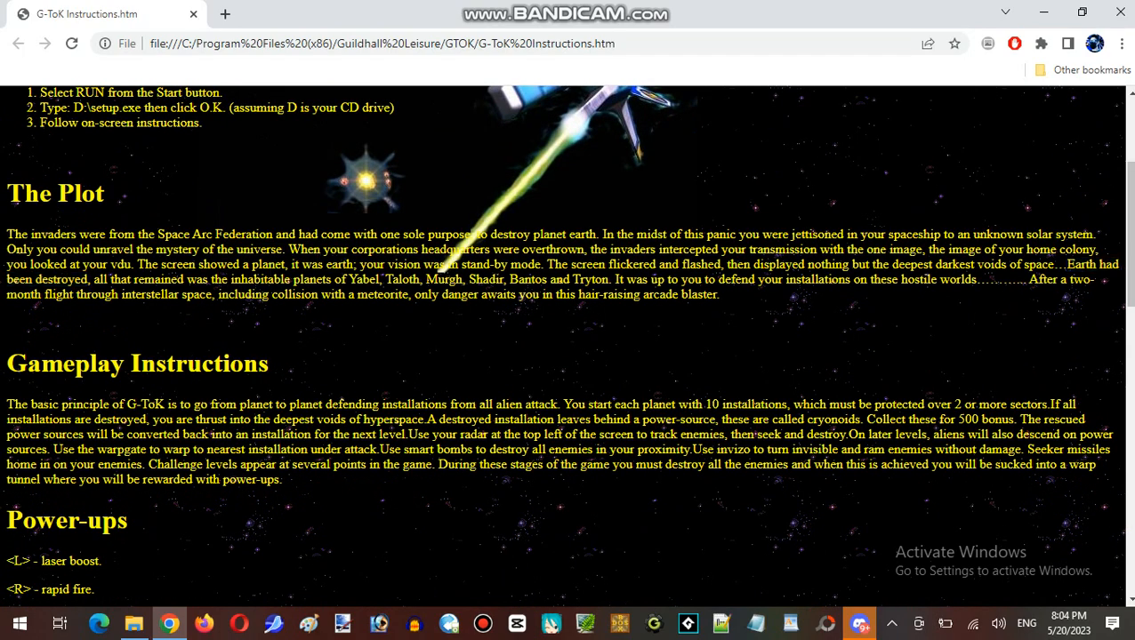
mouse_move(538, 374)
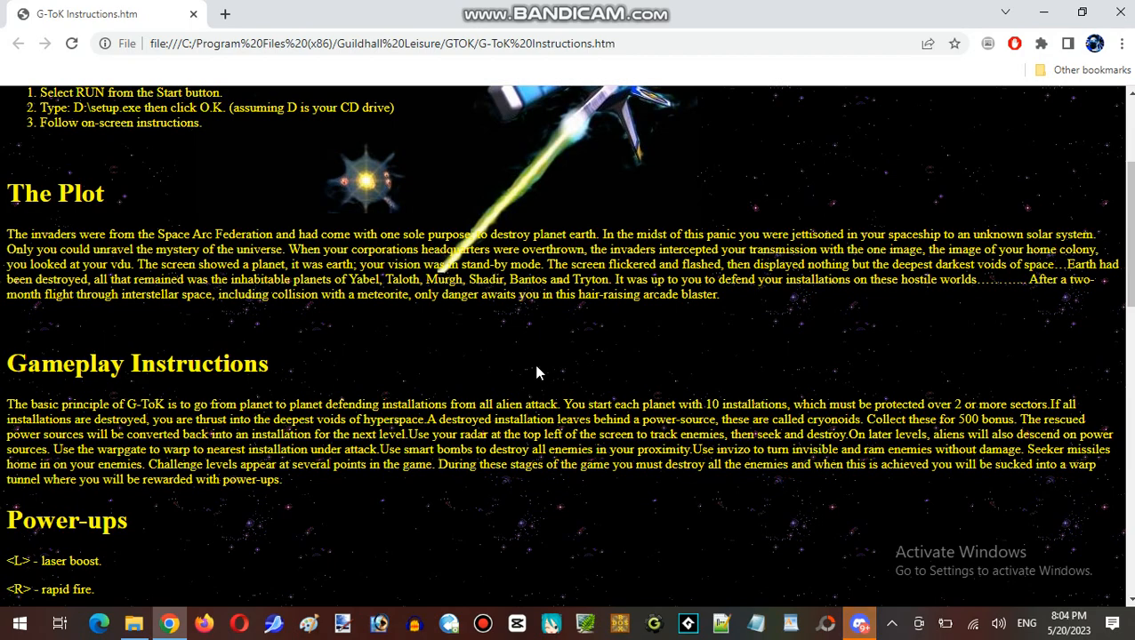
scroll(down, 3)
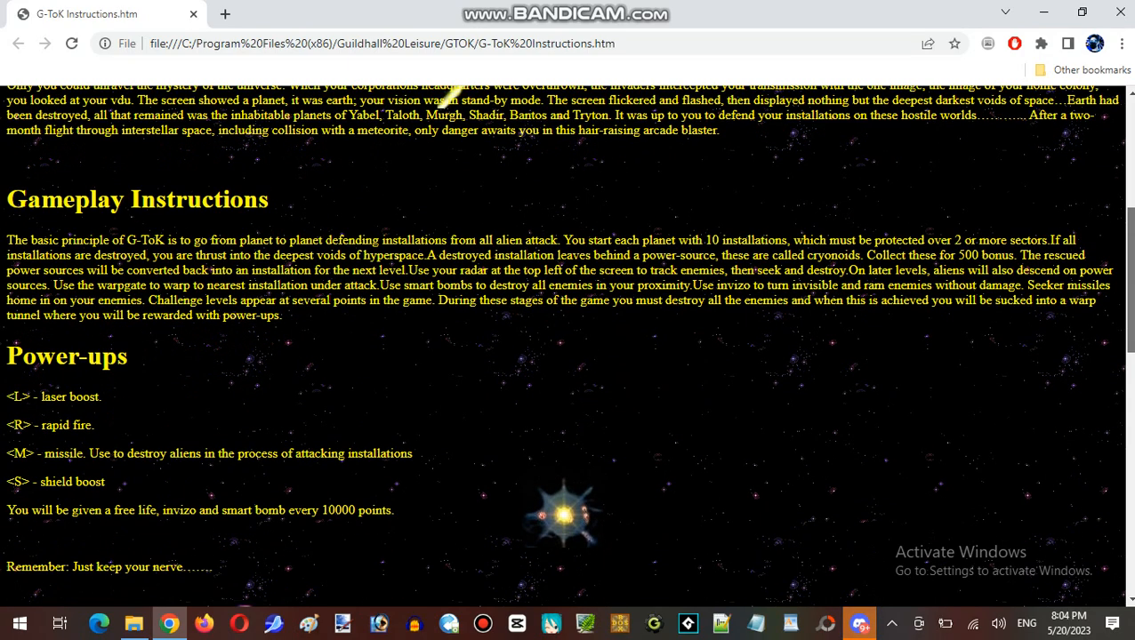
Step: Scroll further down past the Power-ups list toward the Controls section
scroll(down, 3)
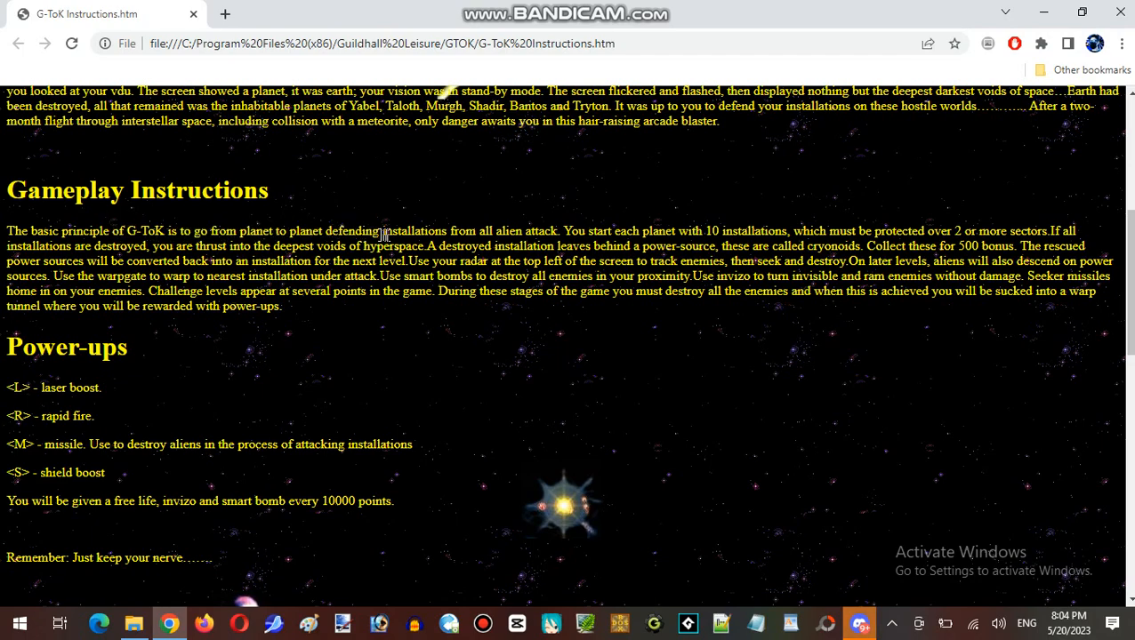
mouse_move(512, 230)
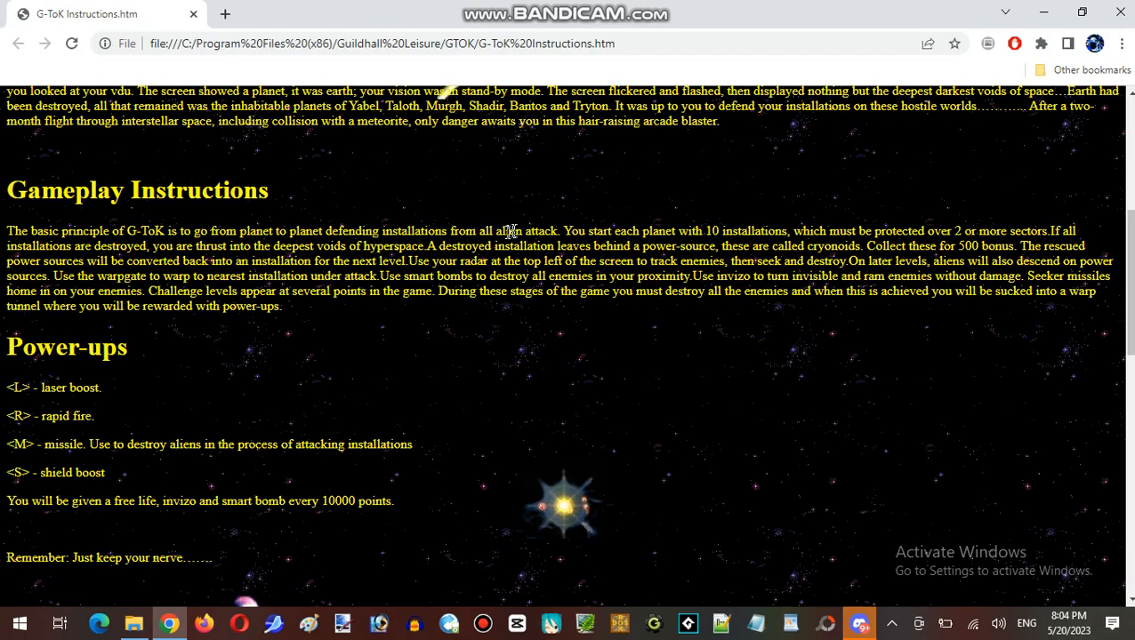
mouse_move(631, 231)
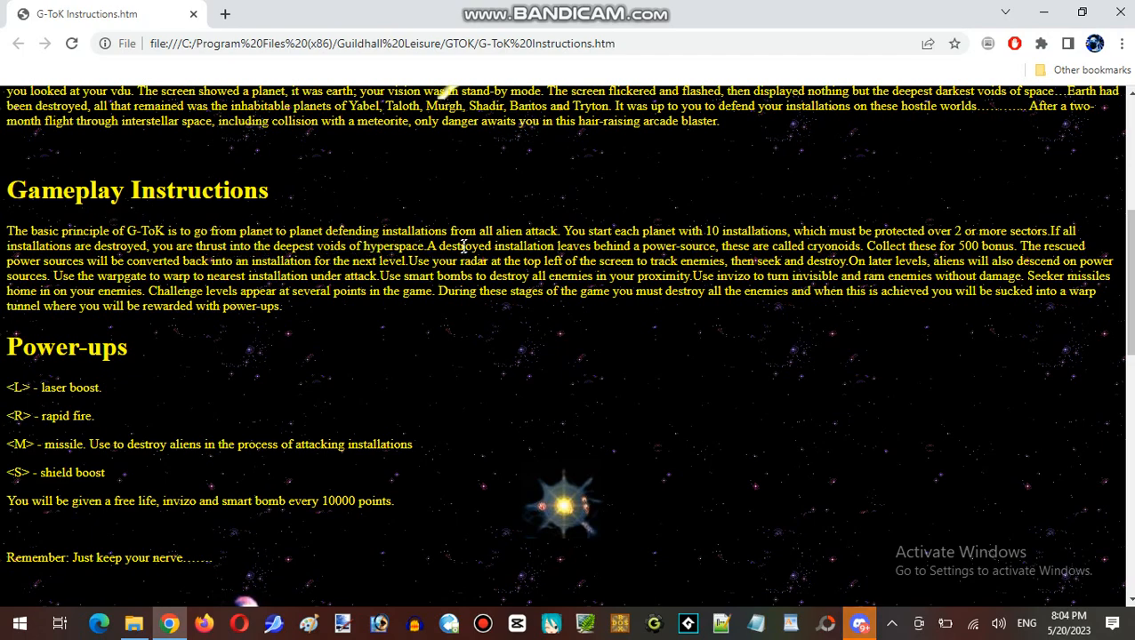
mouse_move(680, 249)
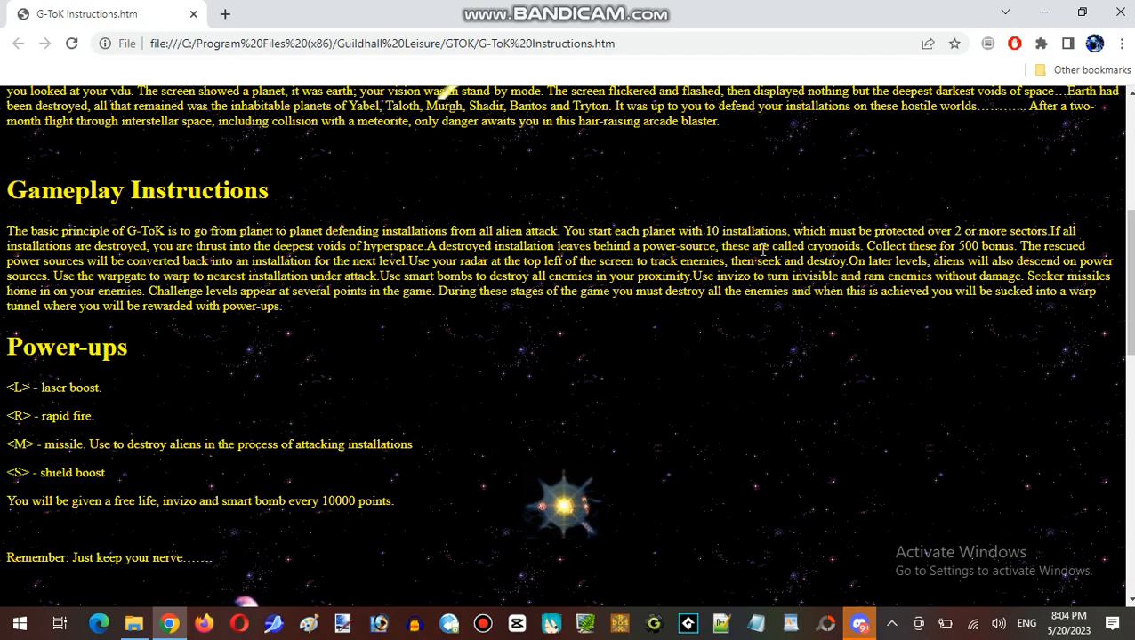
mouse_move(852, 249)
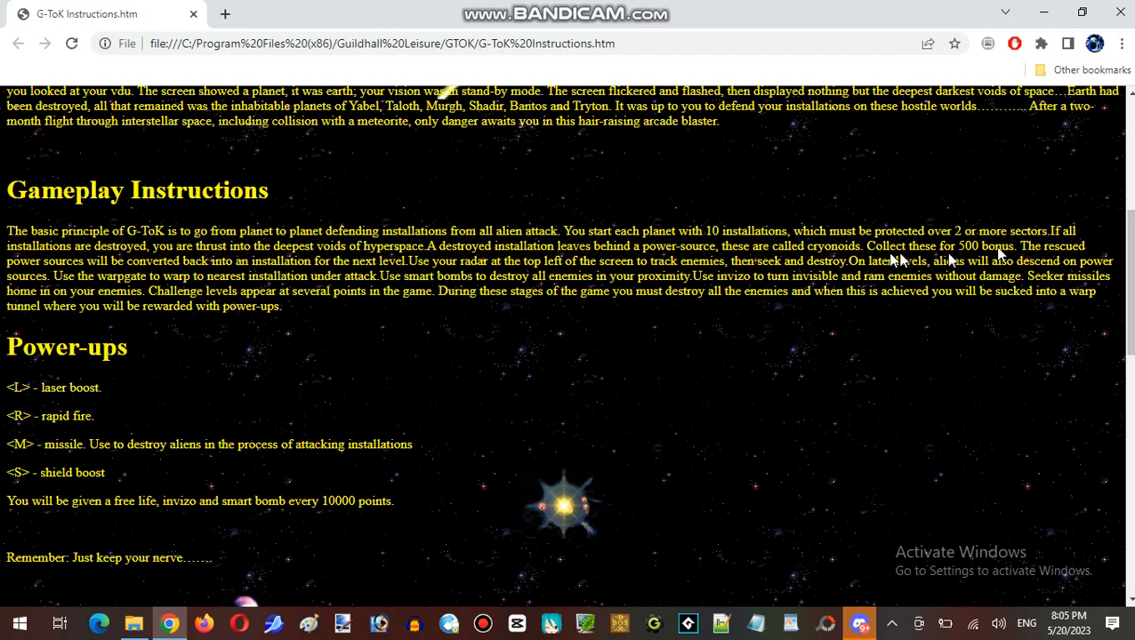
mouse_move(124, 263)
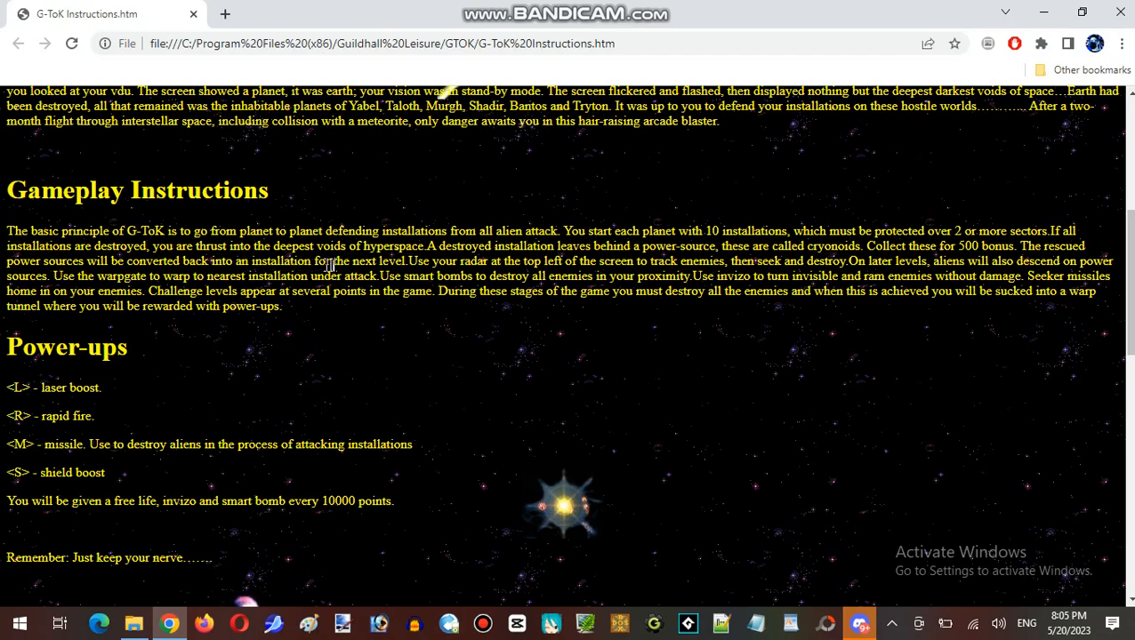
mouse_move(427, 260)
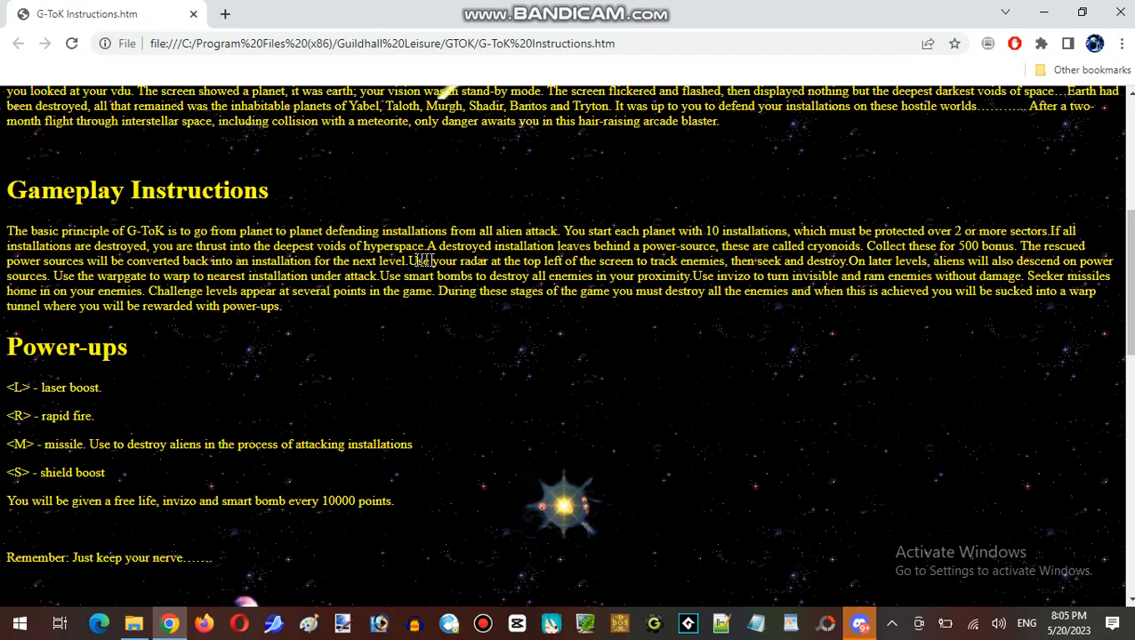
mouse_move(520, 267)
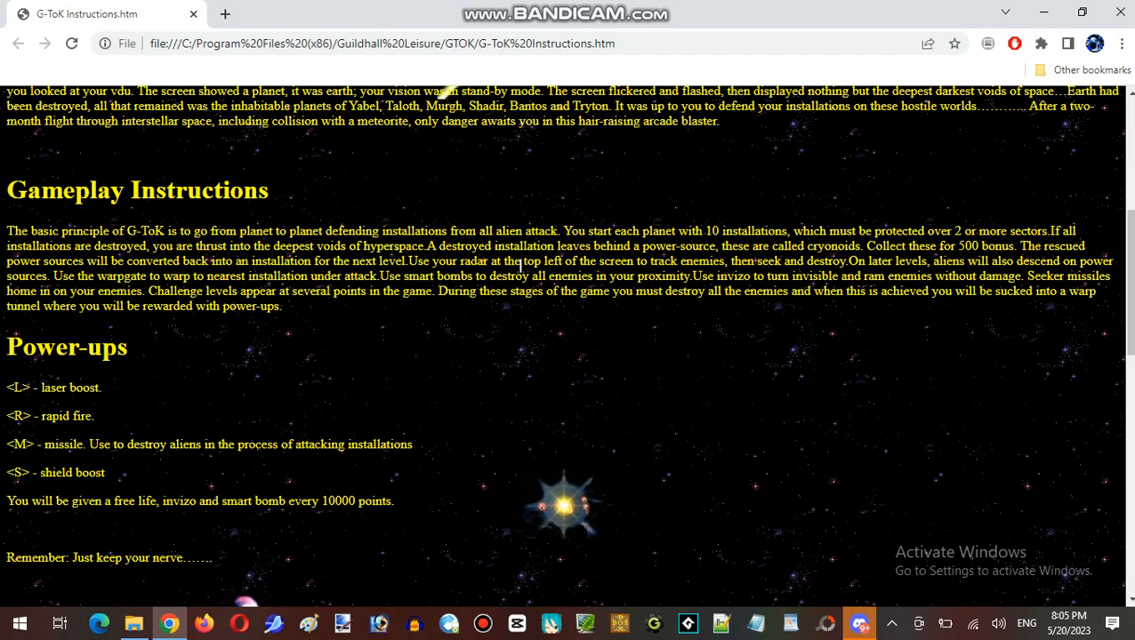
mouse_move(585, 263)
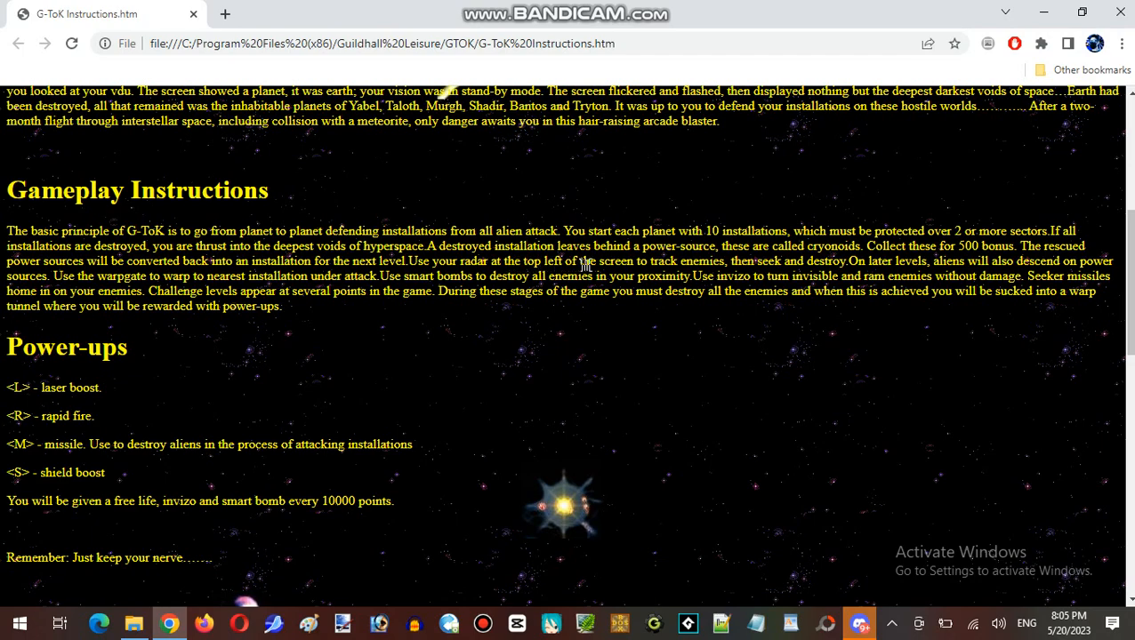
mouse_move(685, 263)
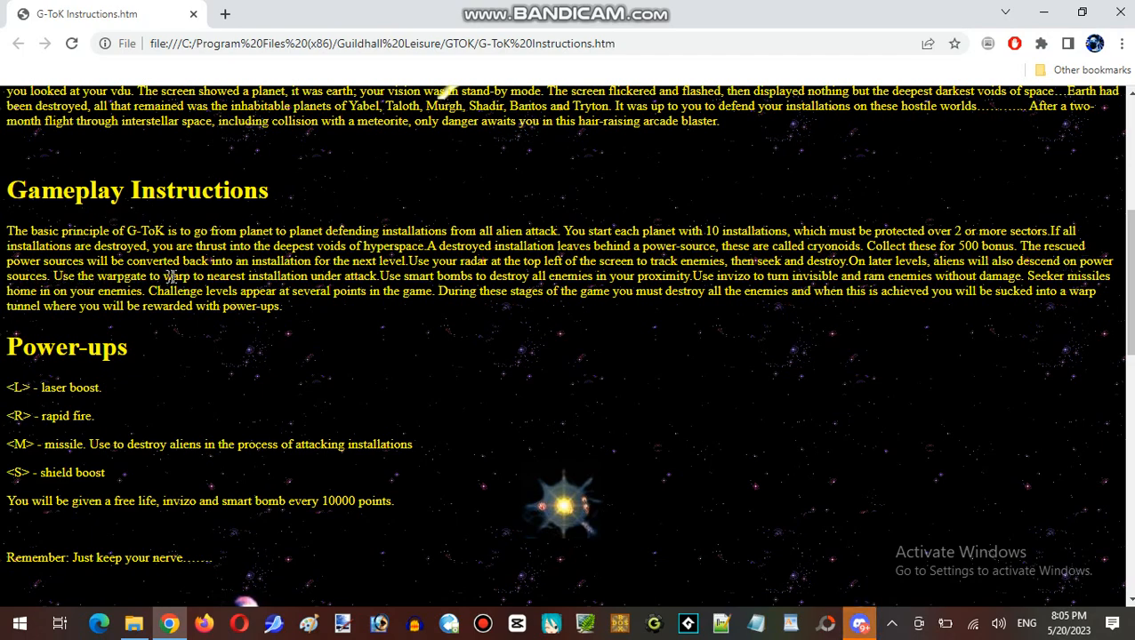
mouse_move(276, 278)
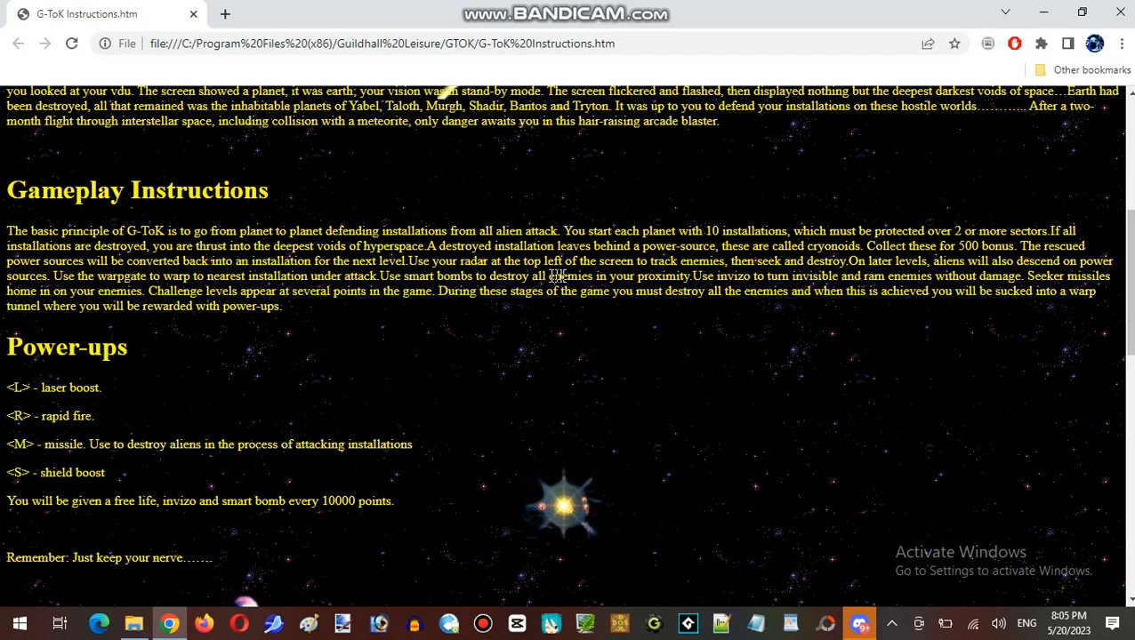
mouse_move(649, 278)
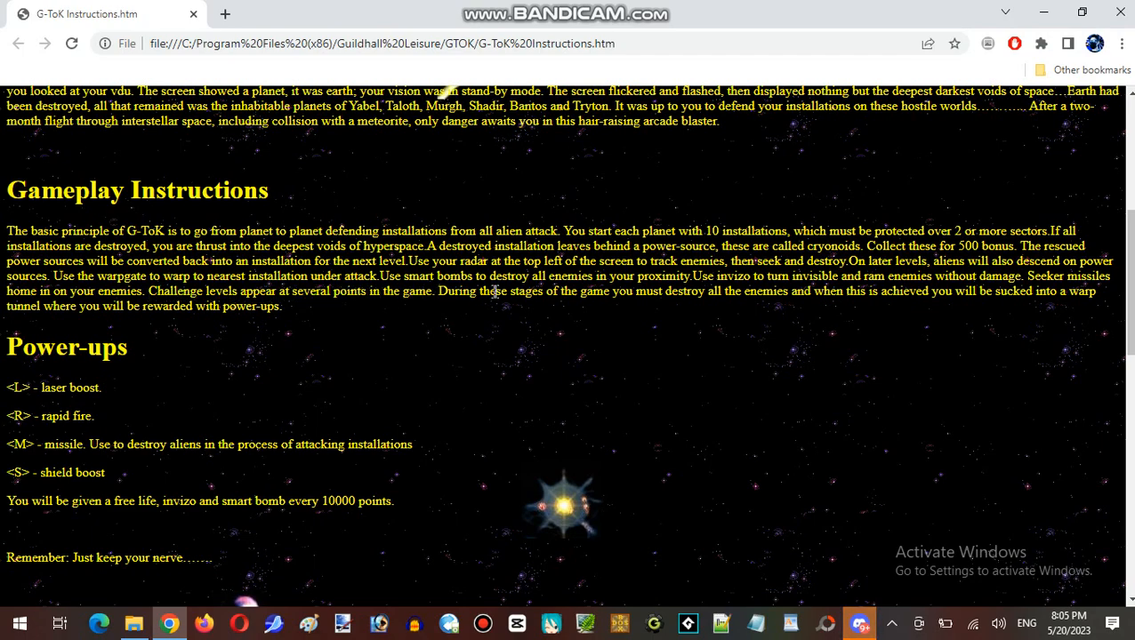
mouse_move(638, 291)
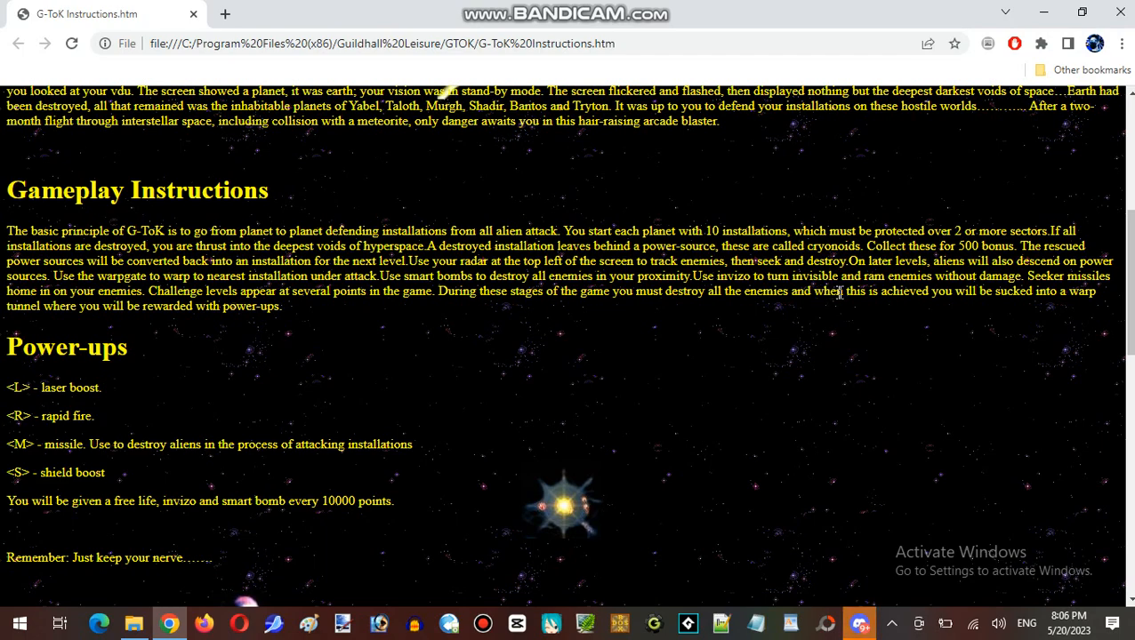
mouse_move(986, 295)
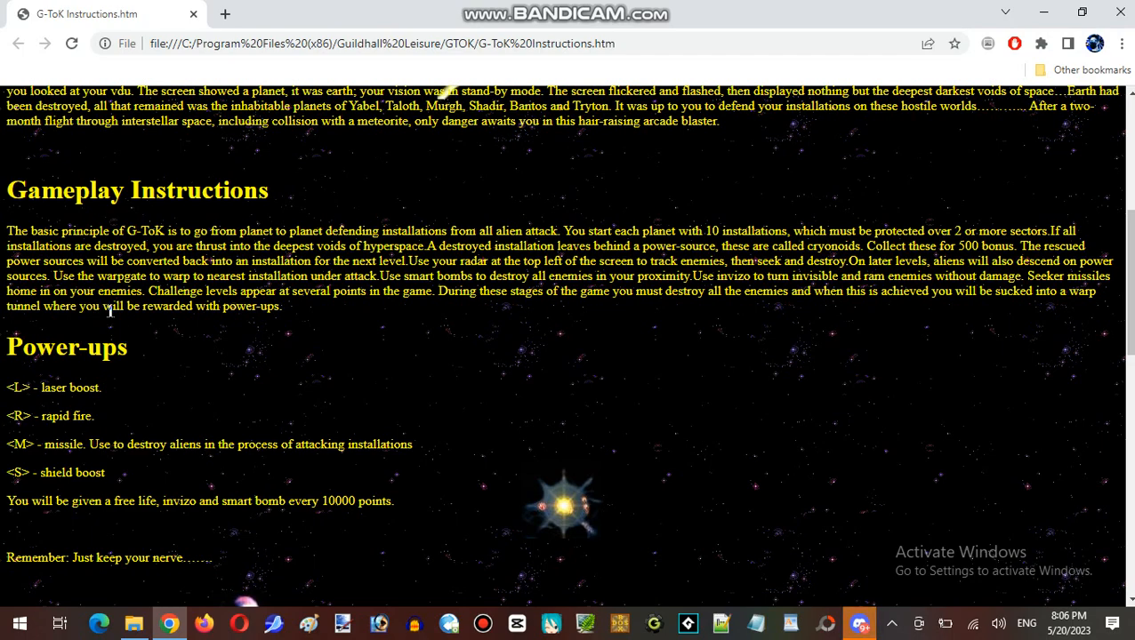
mouse_move(235, 320)
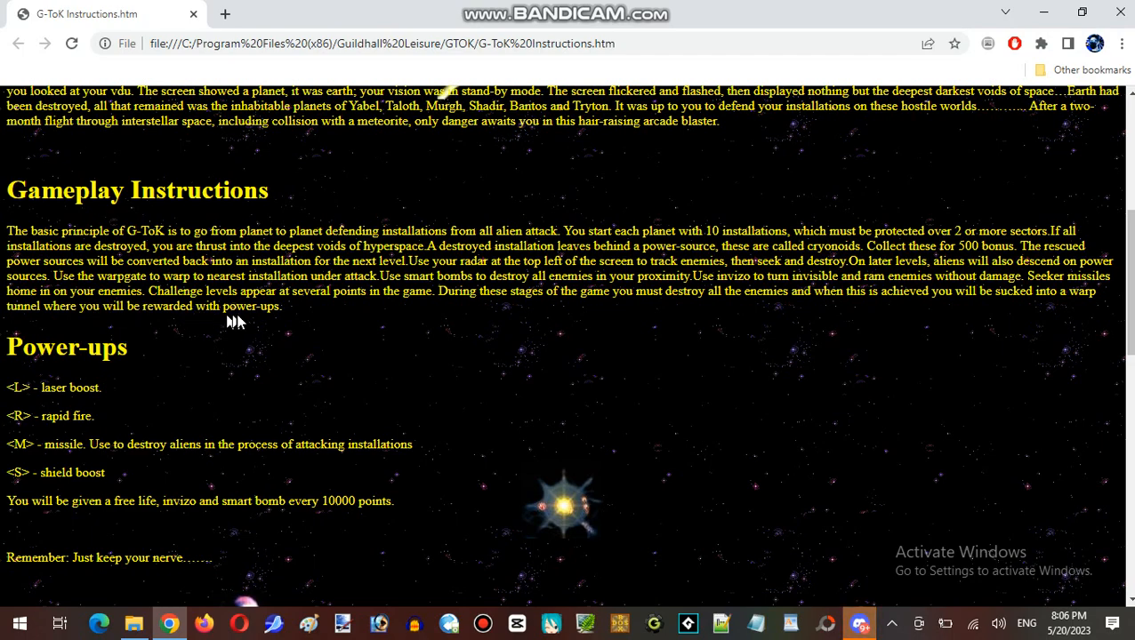
mouse_move(175, 347)
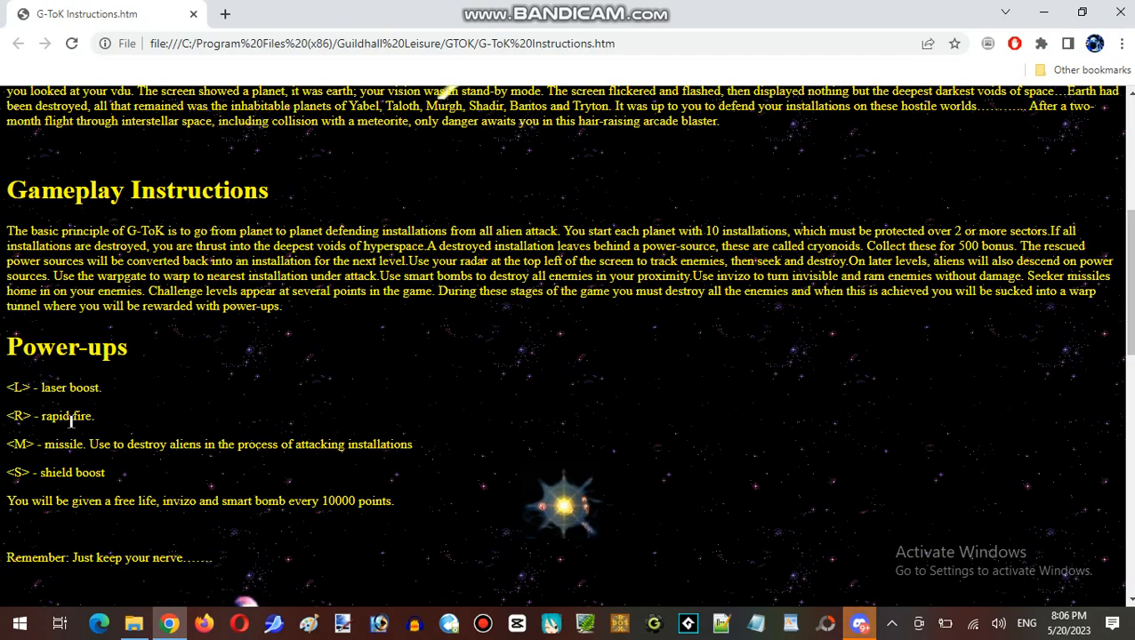
mouse_move(98, 438)
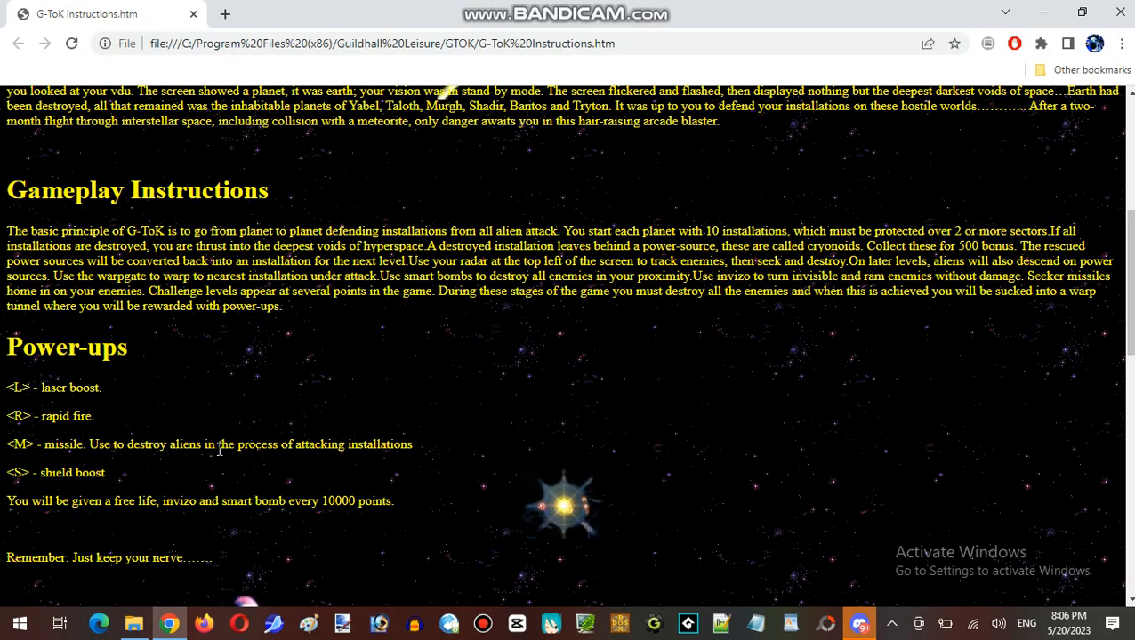
mouse_move(275, 448)
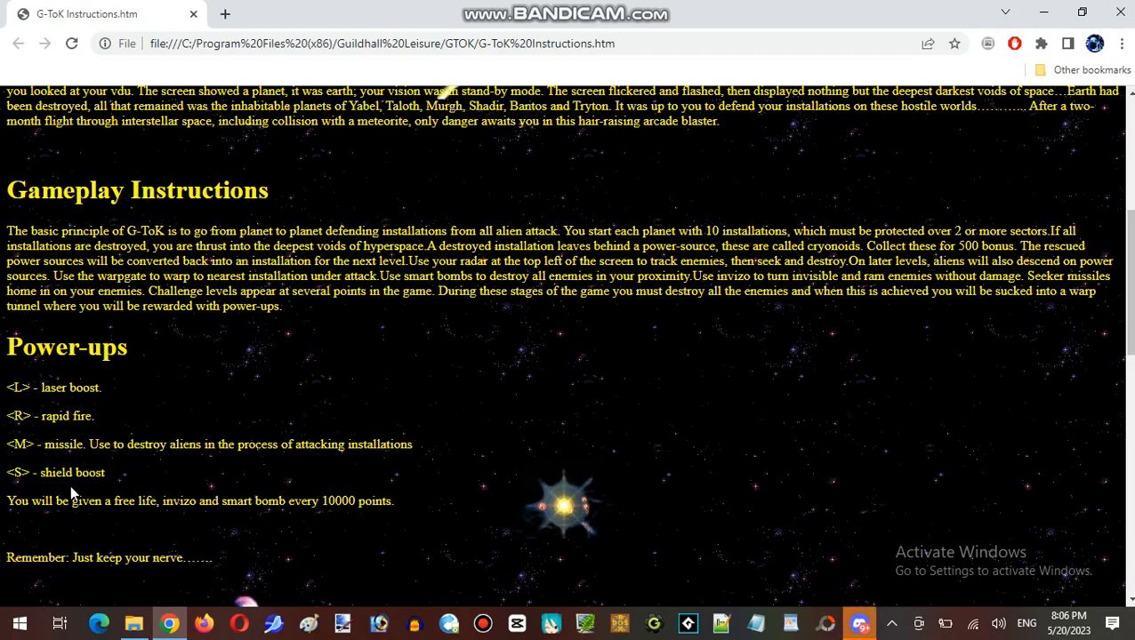
mouse_move(182, 518)
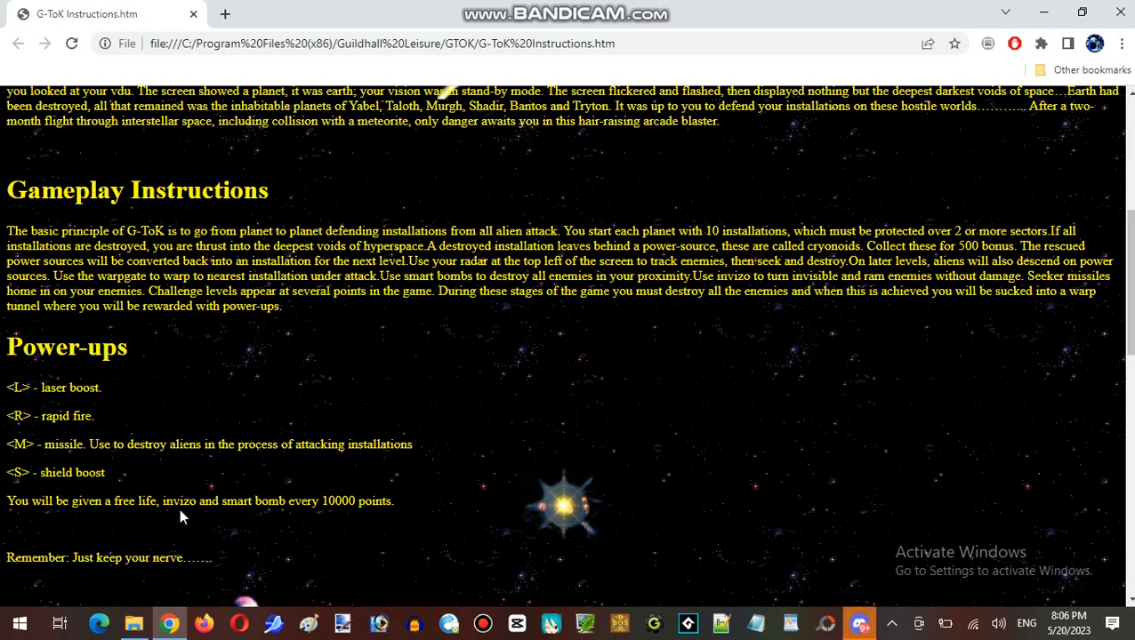
mouse_move(302, 505)
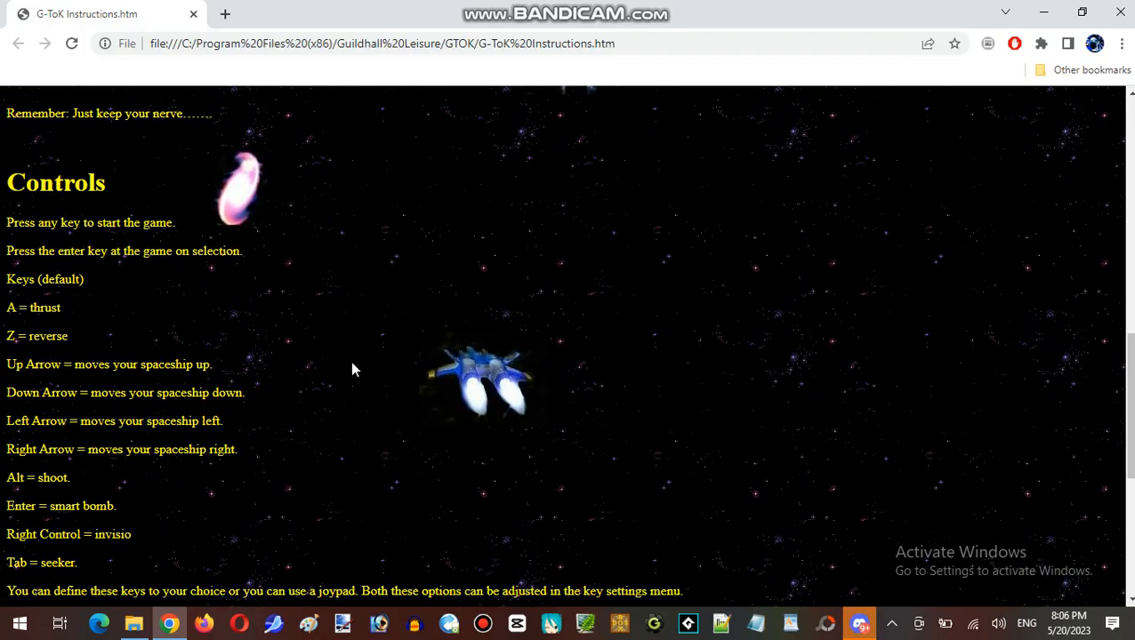
Step: Scroll down to show the full Controls key list and the start of The Credits
scroll(down, 3)
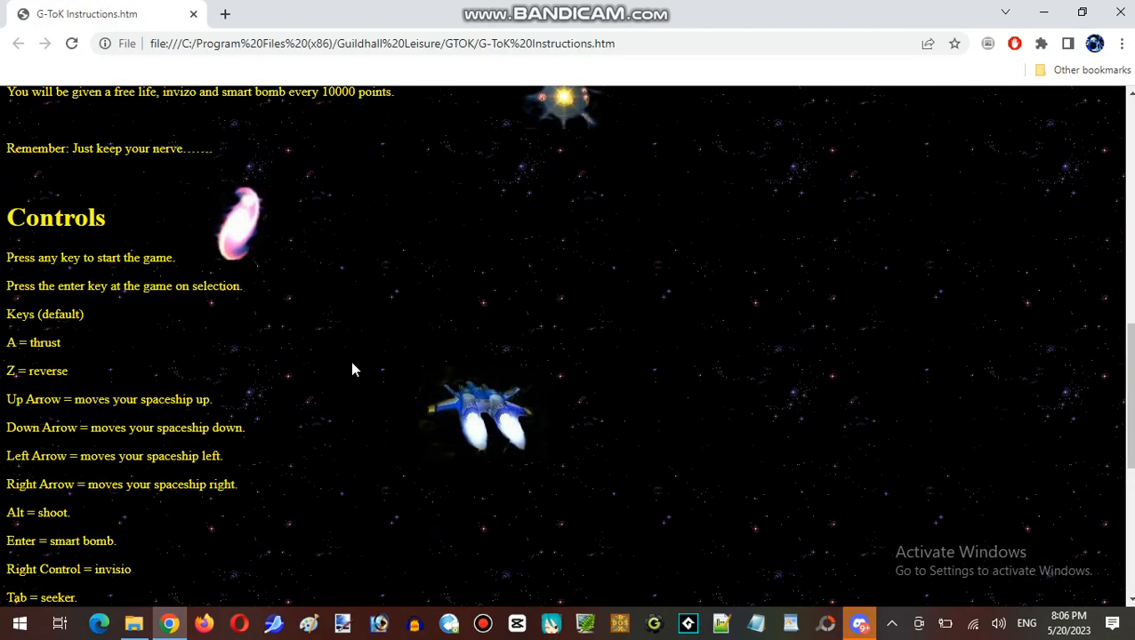
mouse_move(362, 361)
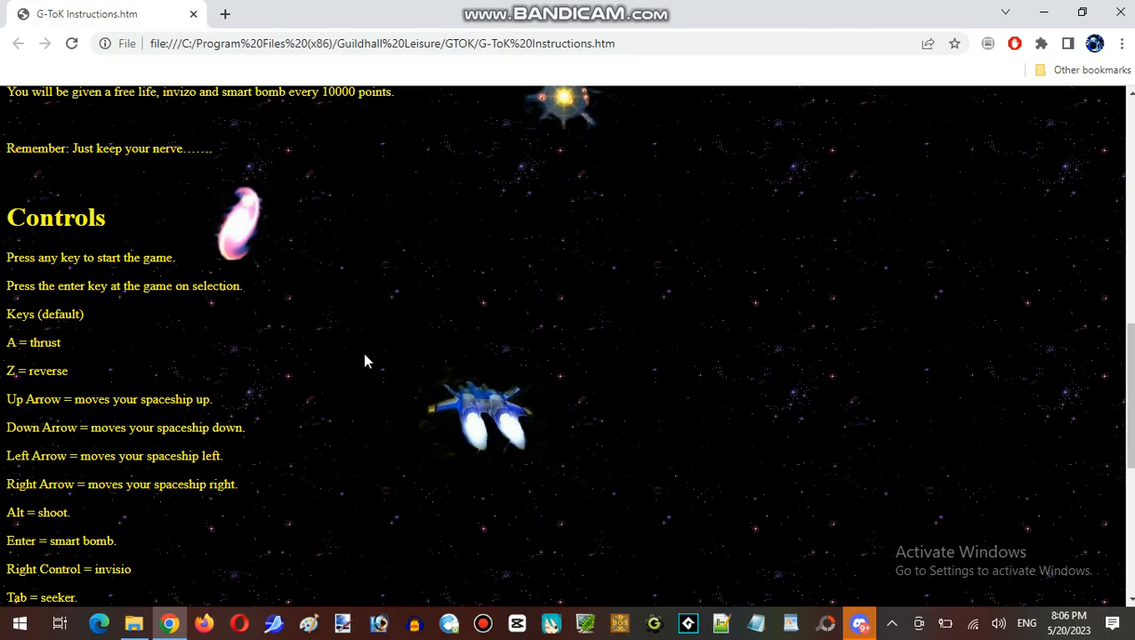
scroll(down, 3)
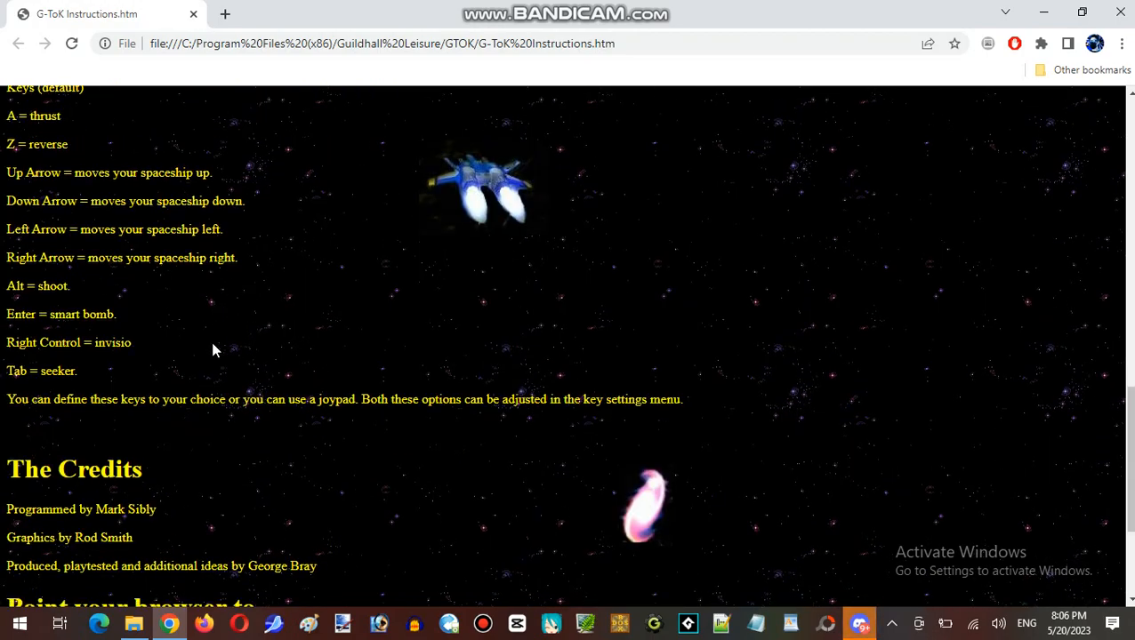
Step: Scroll to the page bottom showing The Credits and 'Point your browser to' links
scroll(down, 3)
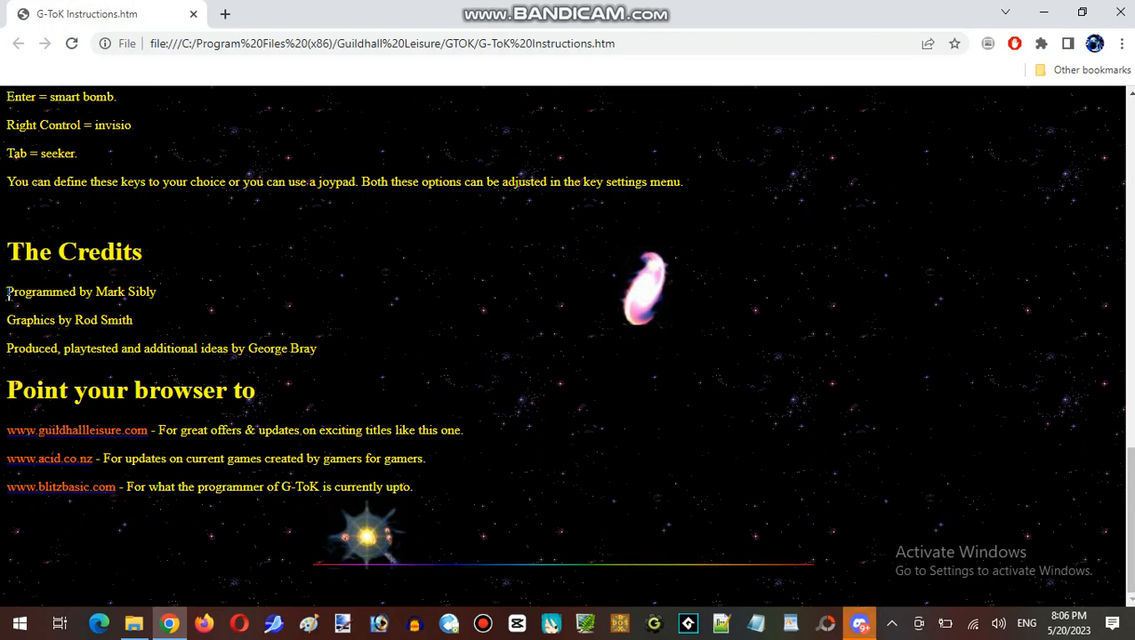
mouse_move(377, 363)
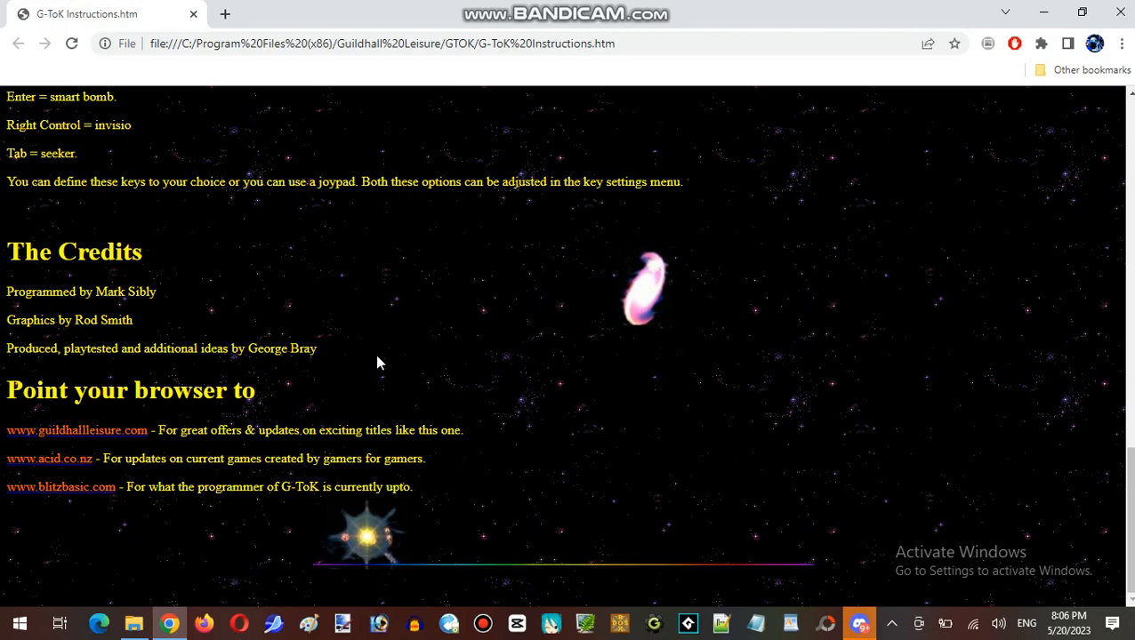
mouse_move(366, 360)
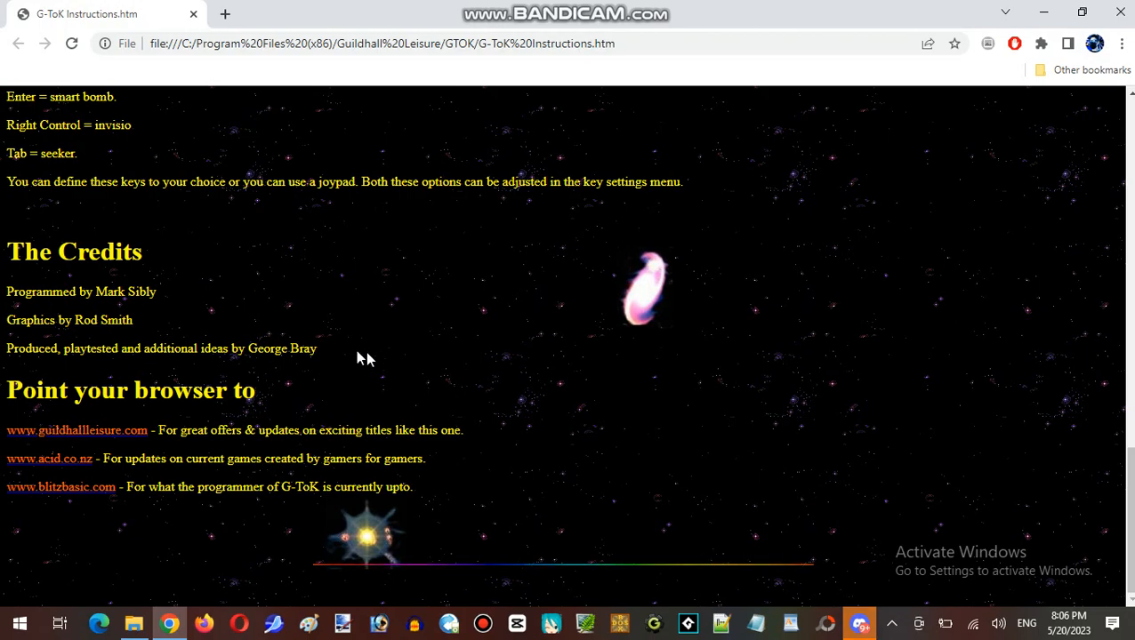
mouse_move(273, 328)
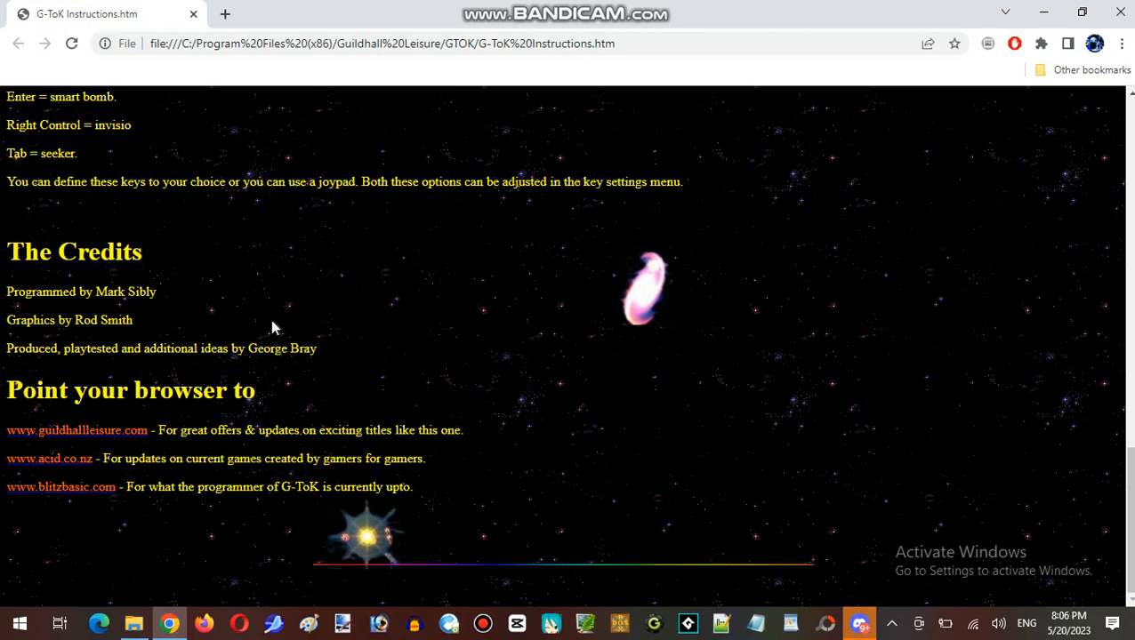
mouse_move(267, 327)
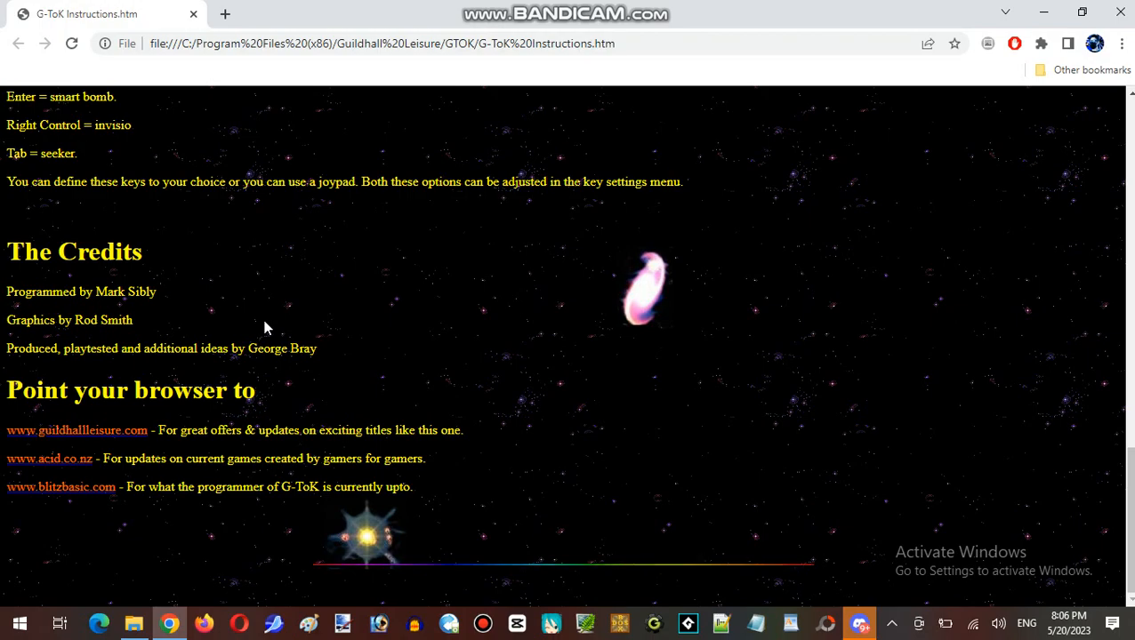
mouse_move(142, 283)
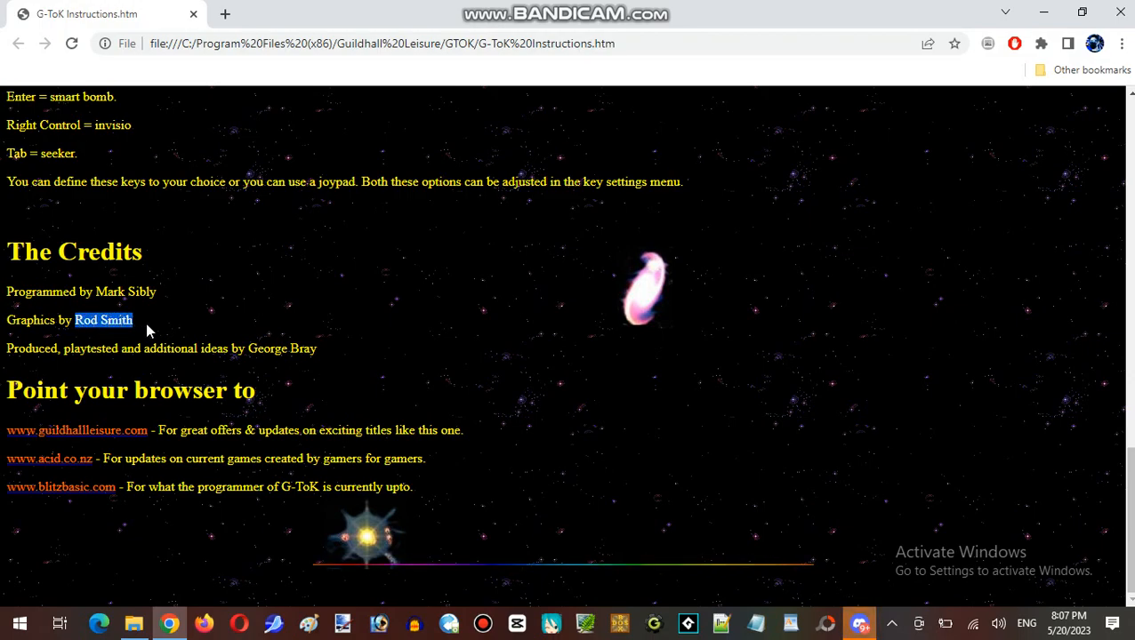
mouse_move(203, 320)
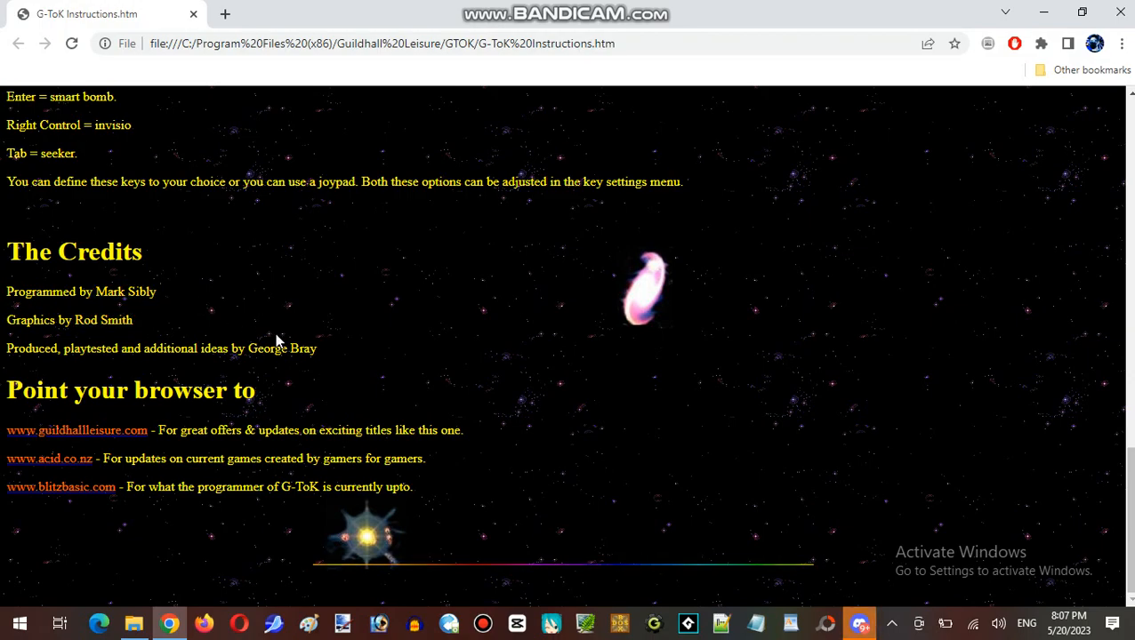
mouse_move(277, 348)
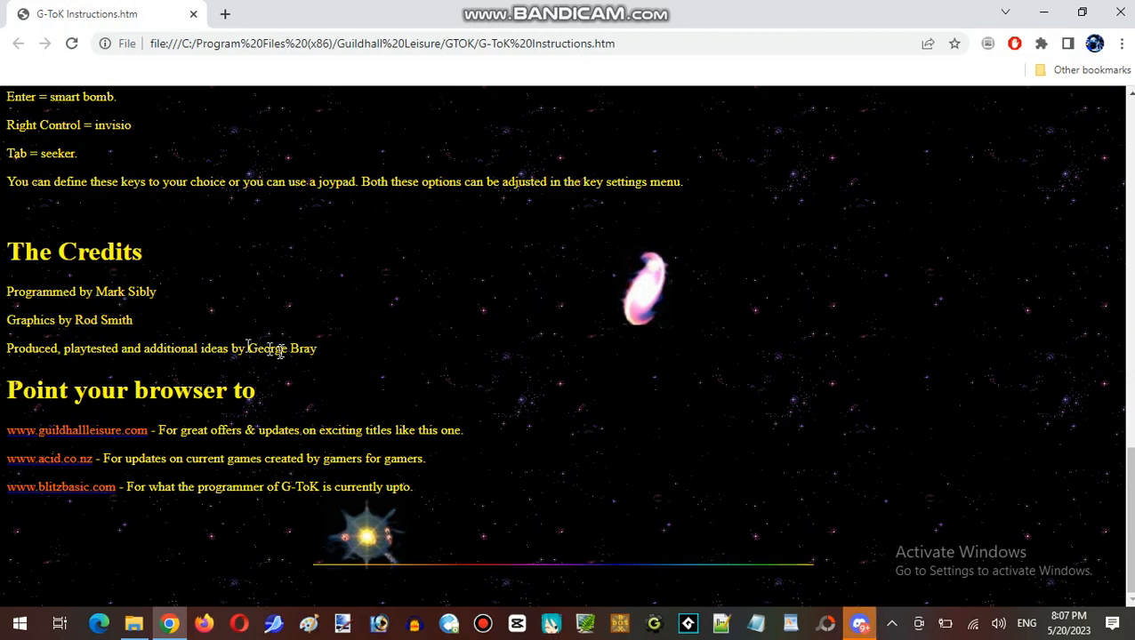
mouse_move(405, 340)
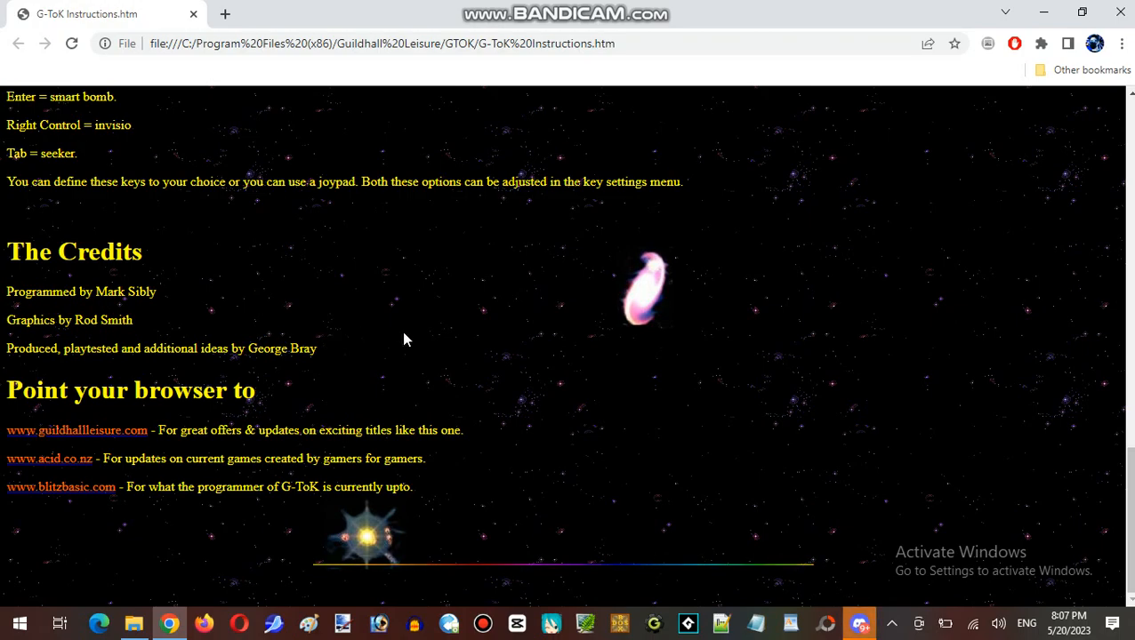
mouse_move(271, 322)
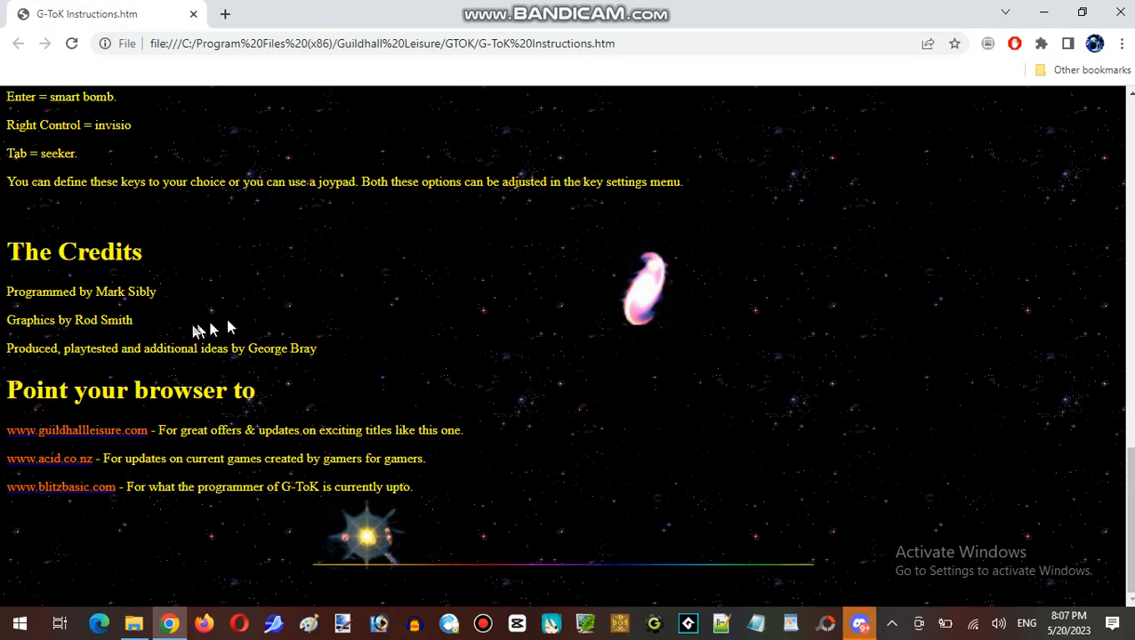
mouse_move(160, 327)
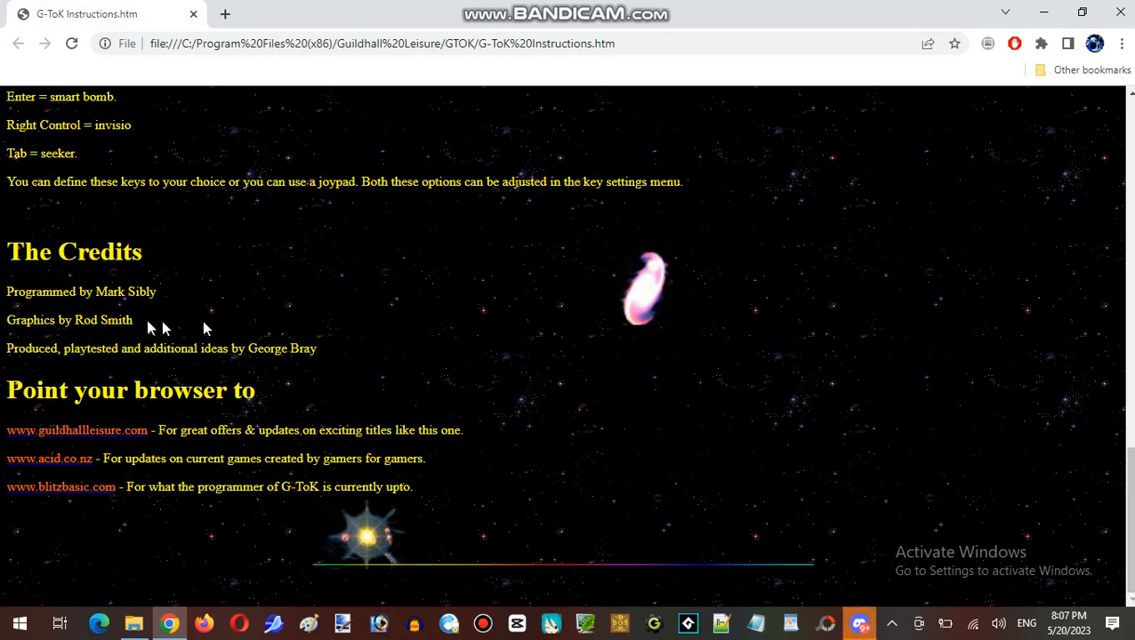